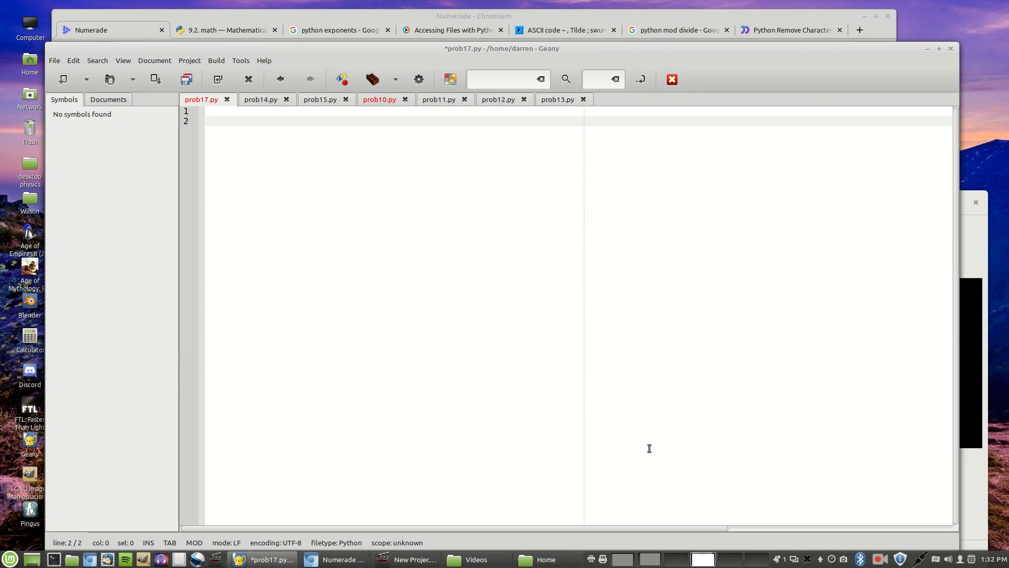
Write the loop header 'for x in range (33, 127):' on line 2 of prob17.py
text(fo)
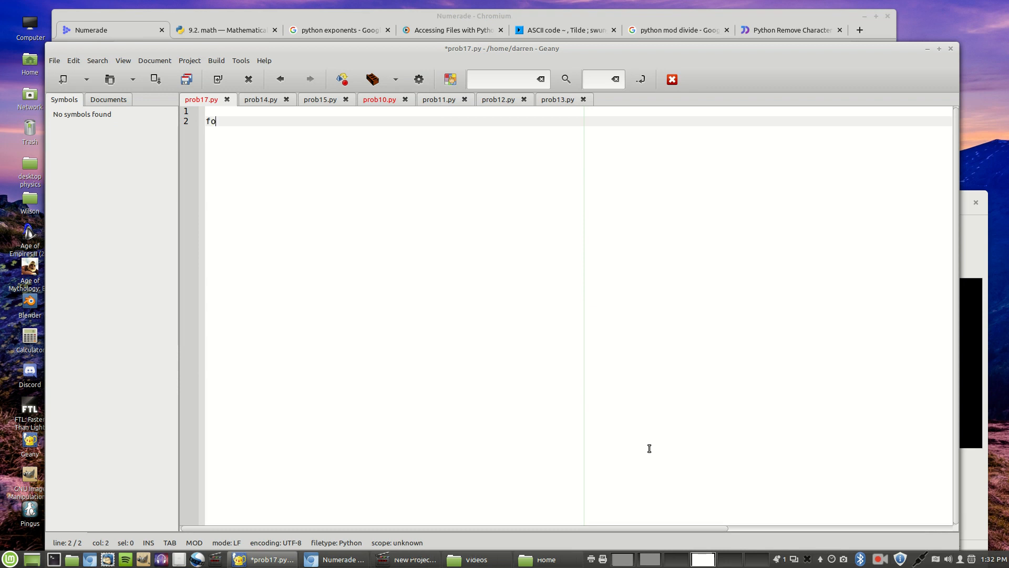
text(r)
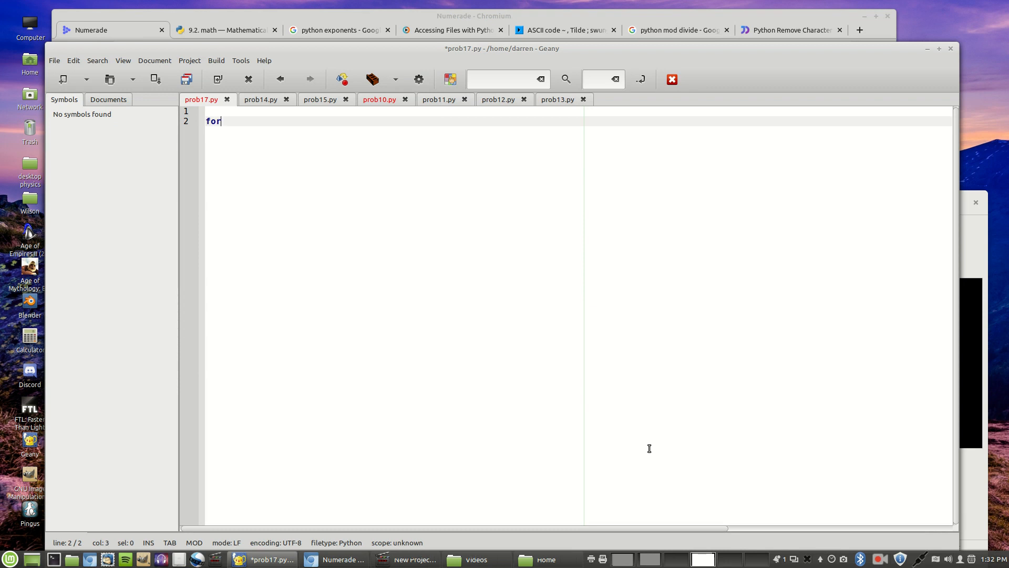
text(x i)
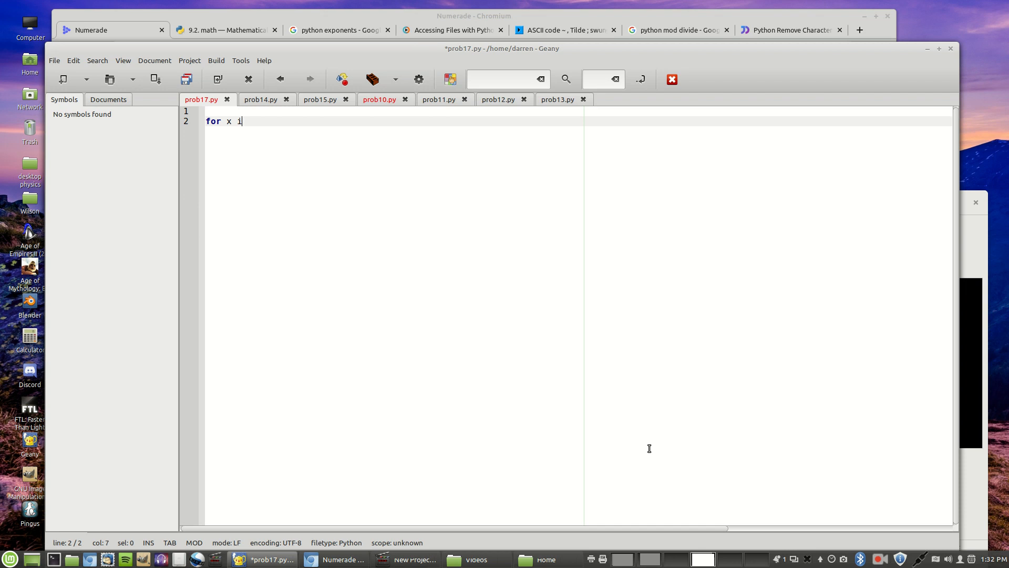
text(n range)
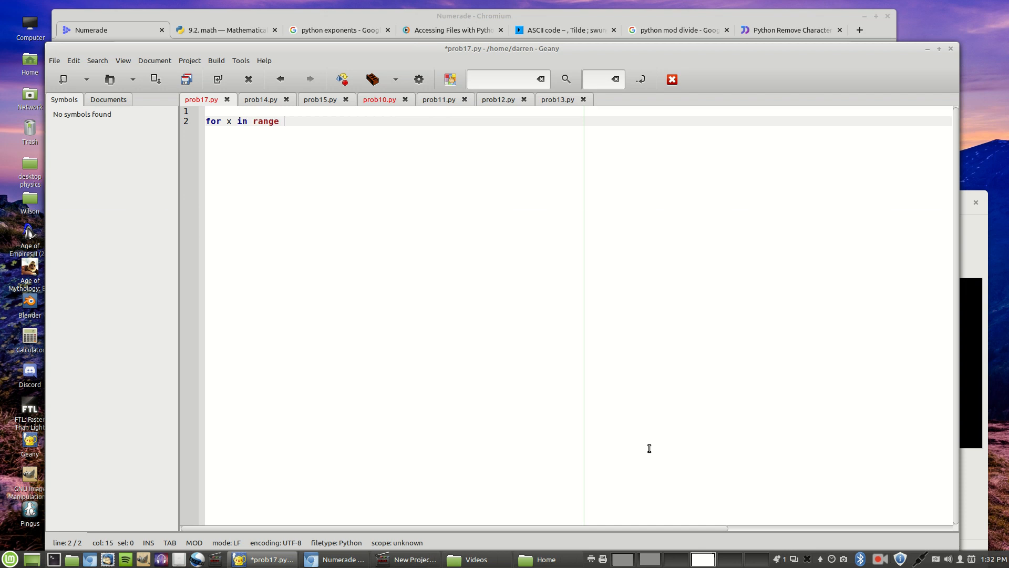
text(()
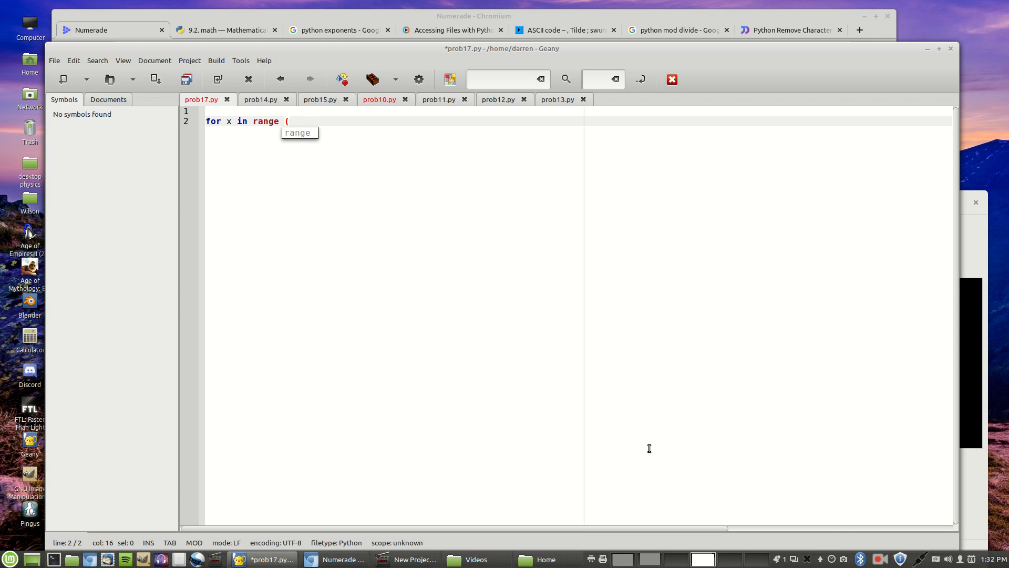
text(33)
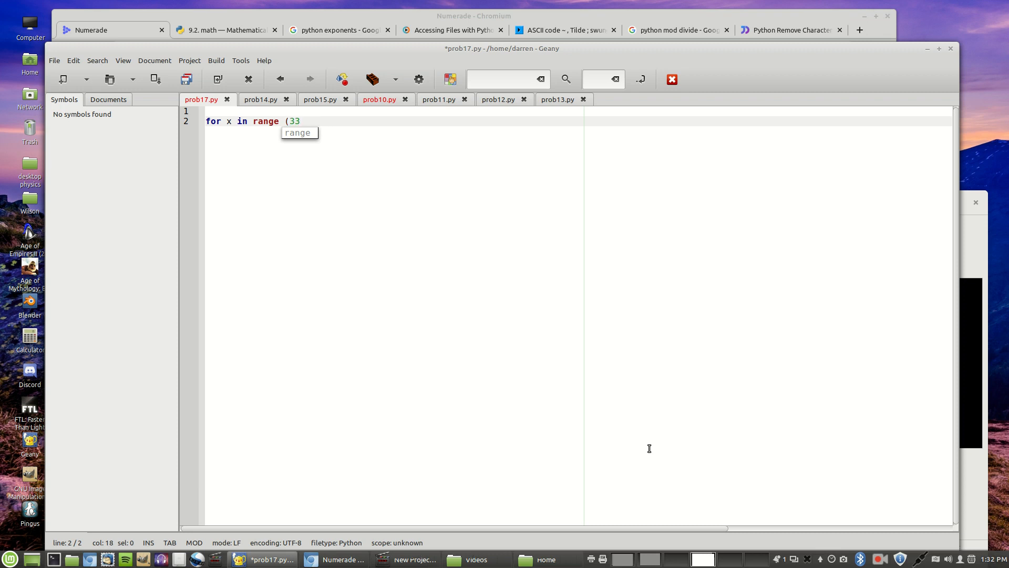
text(,)
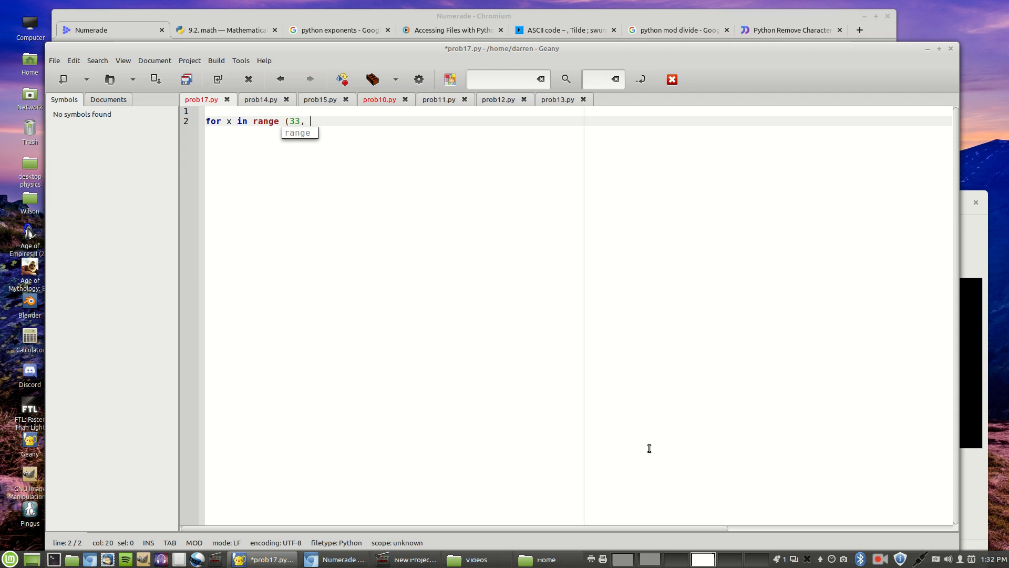
text(127)
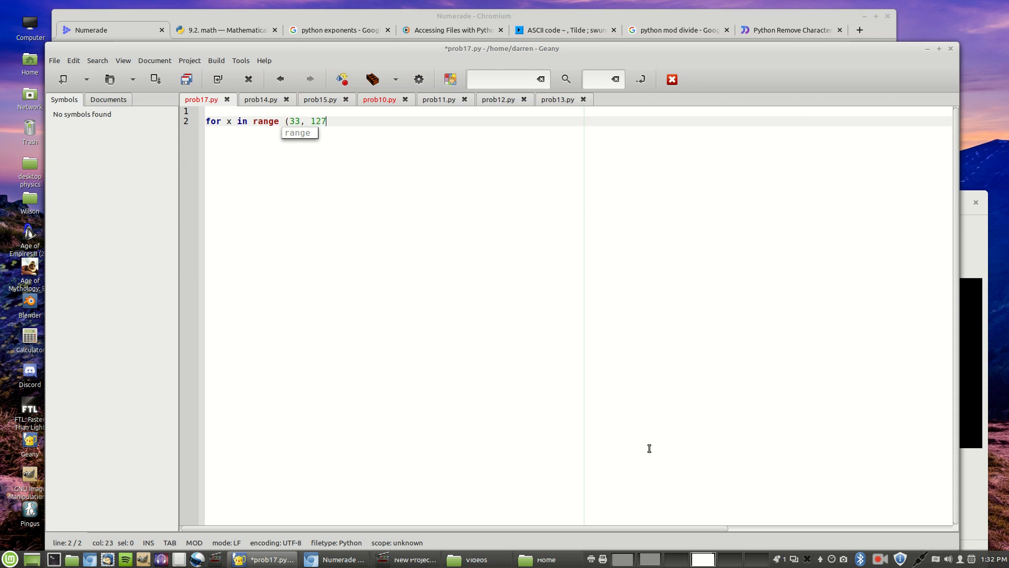
text())
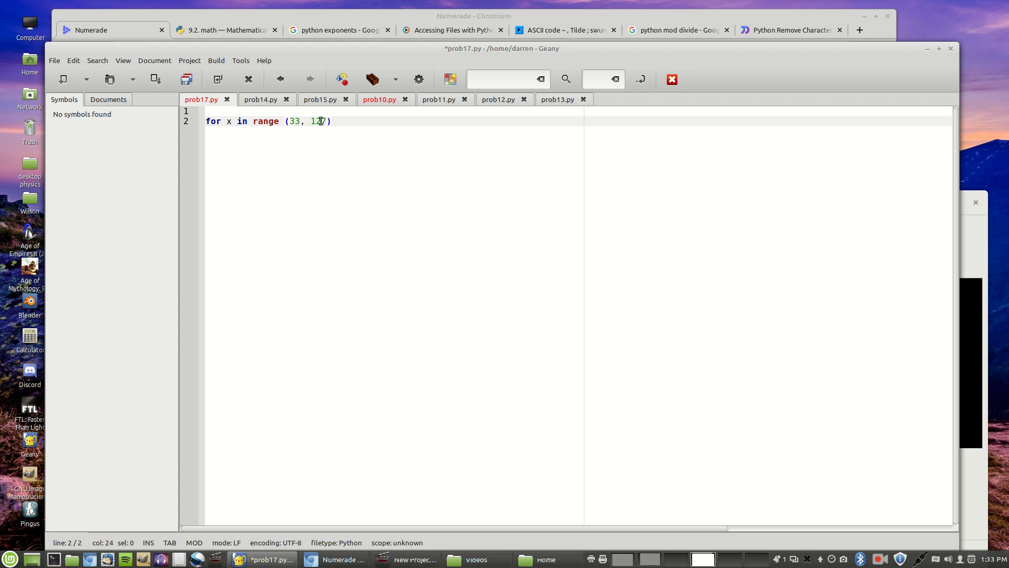
text(:)
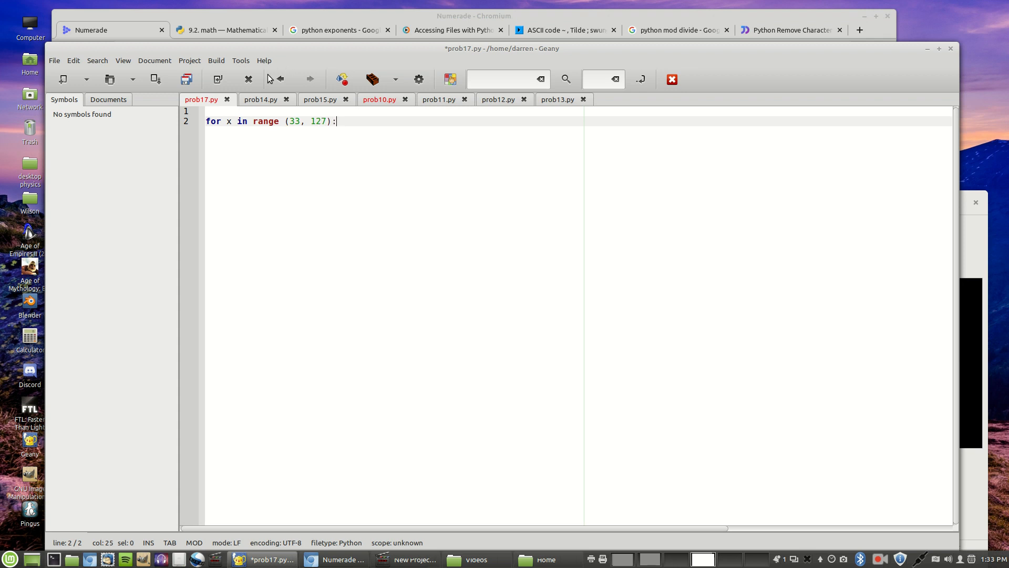
mouse_move(239, 122)
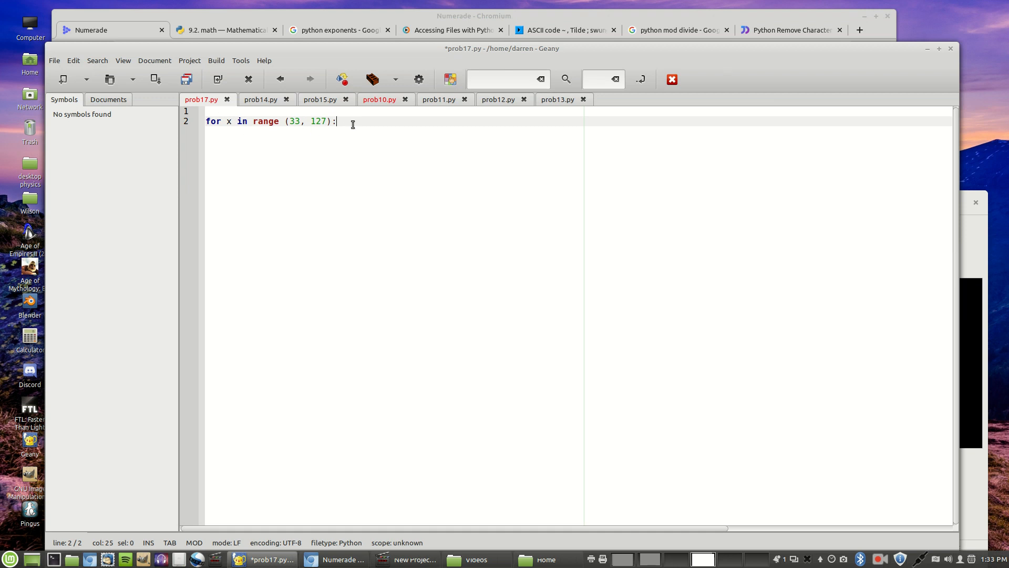
Add 'print chr(x)' as the indented loop body below the header
key(Return)
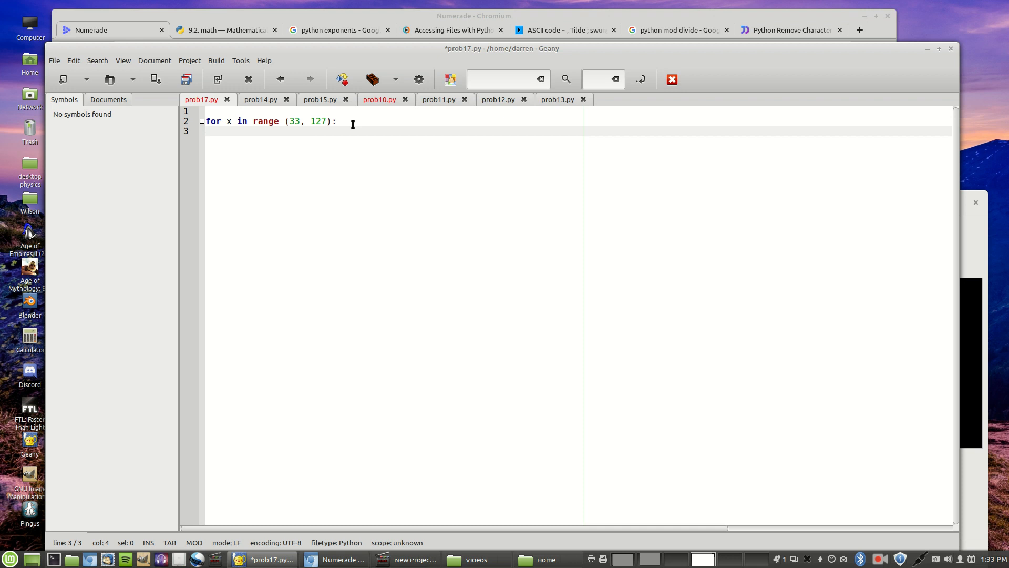
text(print)
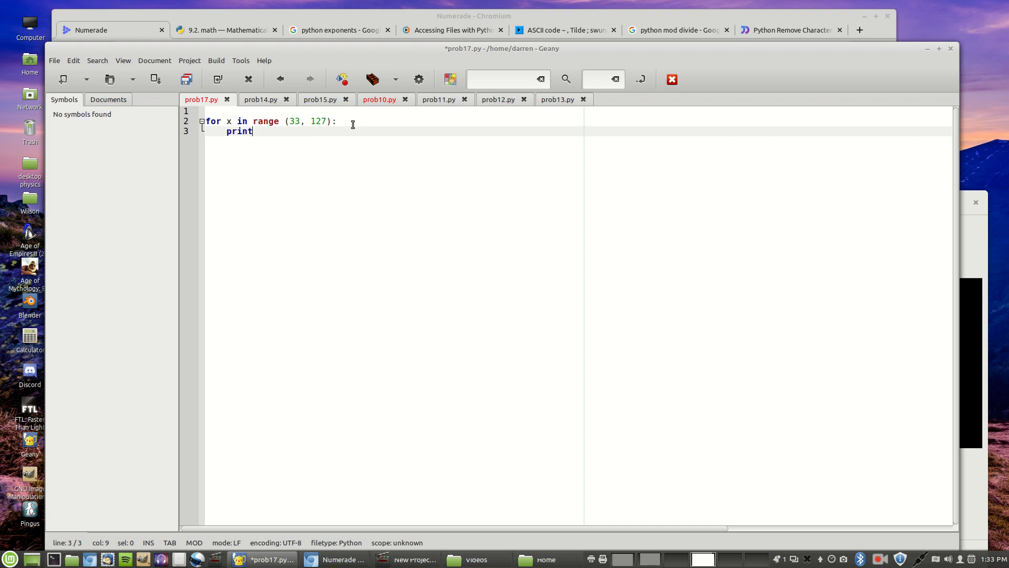
text(chr)
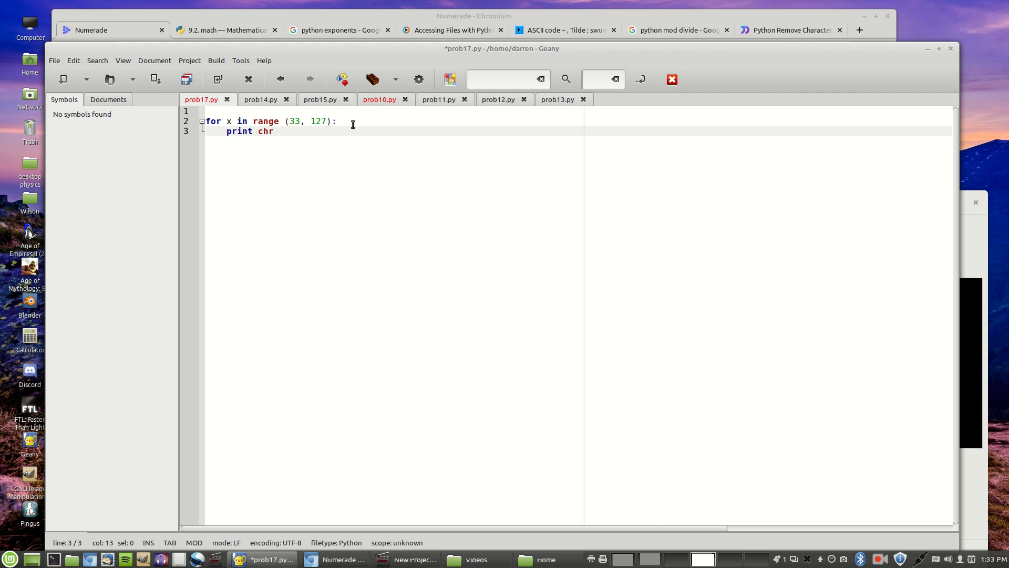
text(()
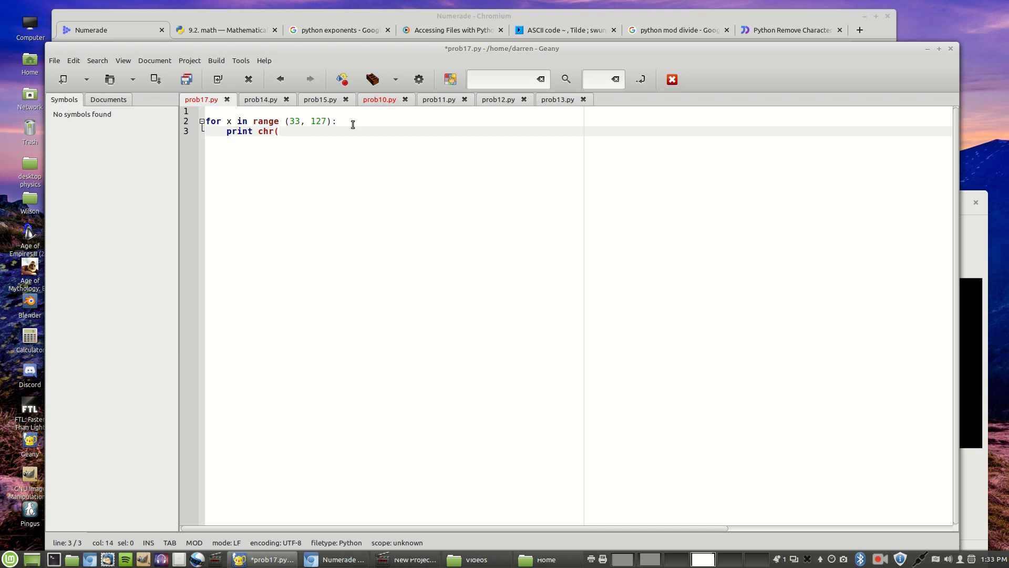
text(x)
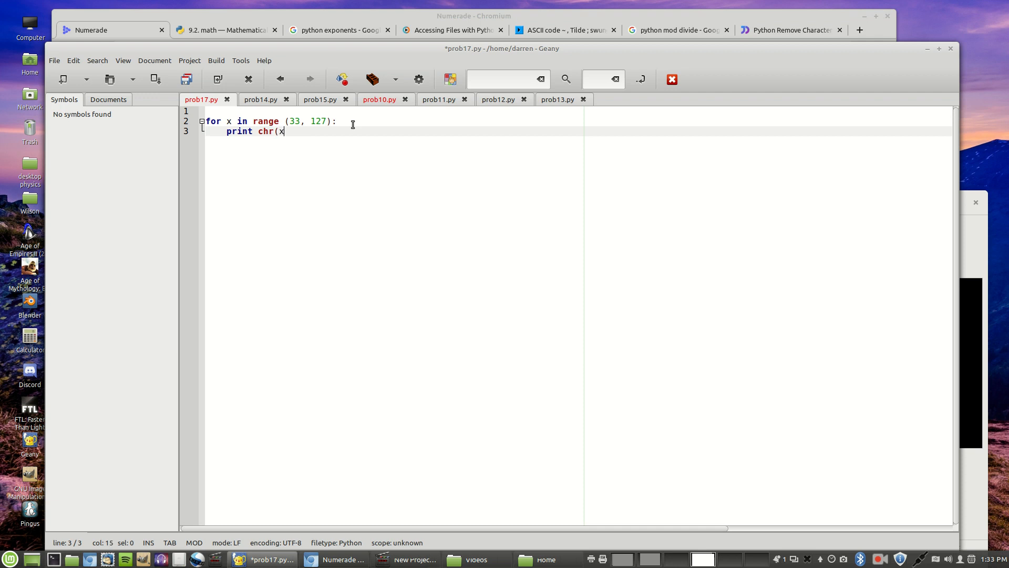
text())
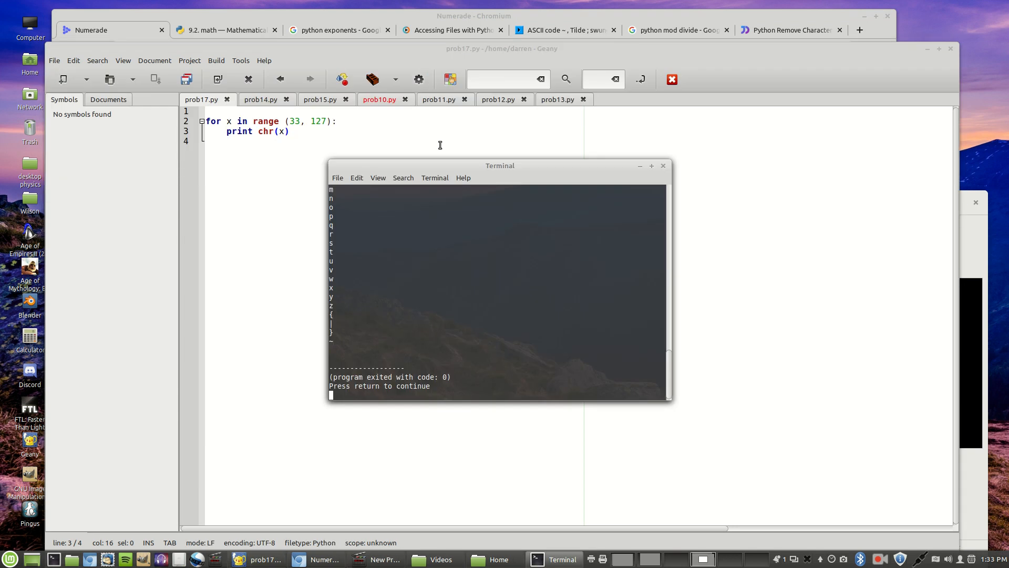
Scroll up through the terminal output listing the characters one per line
scroll(up, 3)
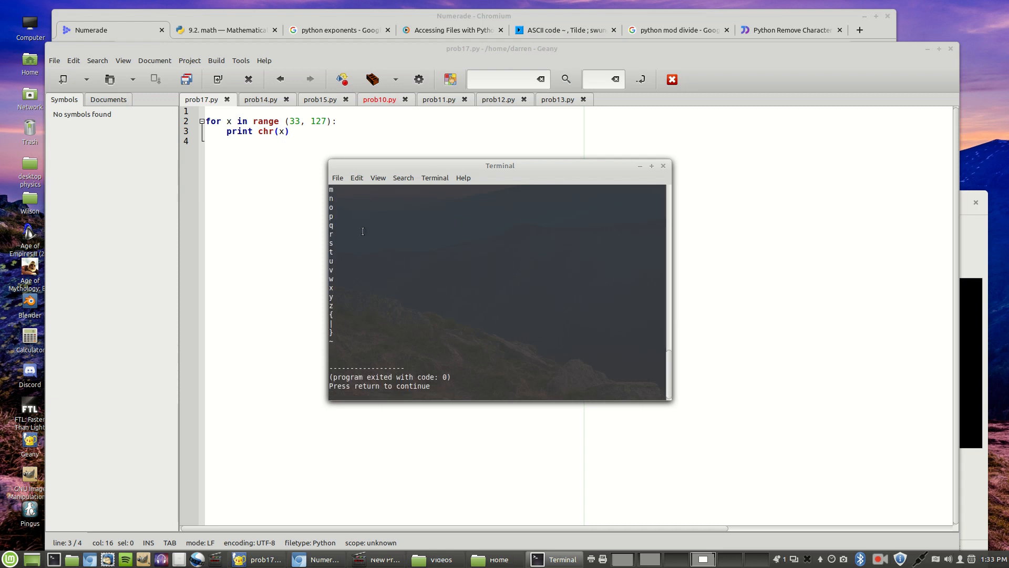
mouse_move(668, 144)
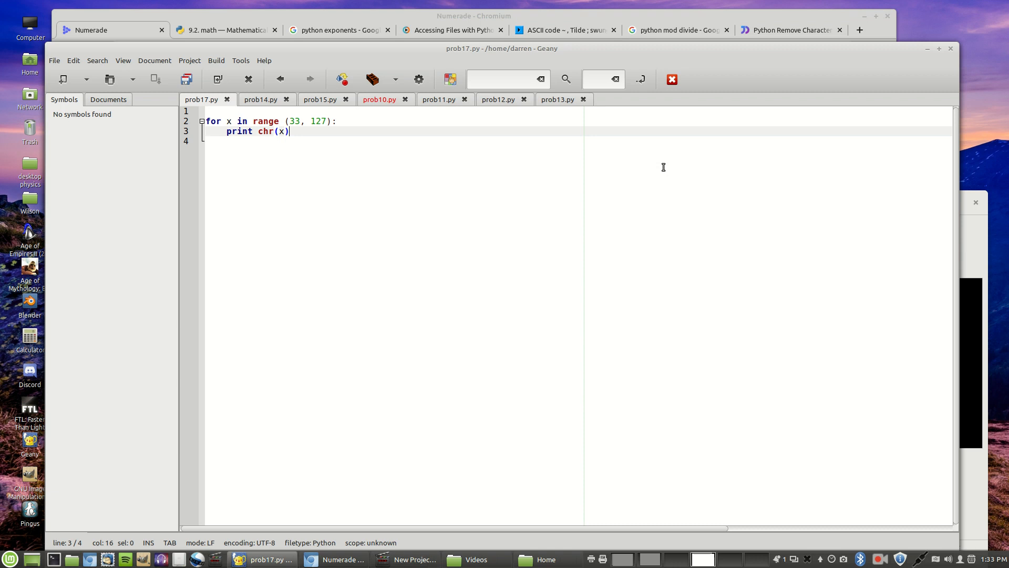
mouse_move(307, 160)
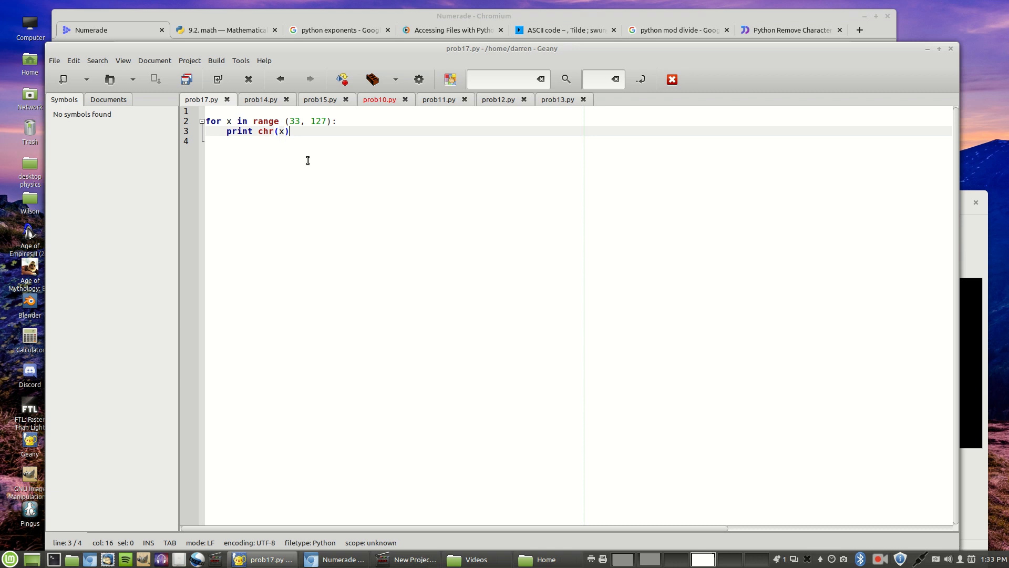
Delete the 'print chr(x)' line and move the cursor to the top before the loop
double_click(238, 132)
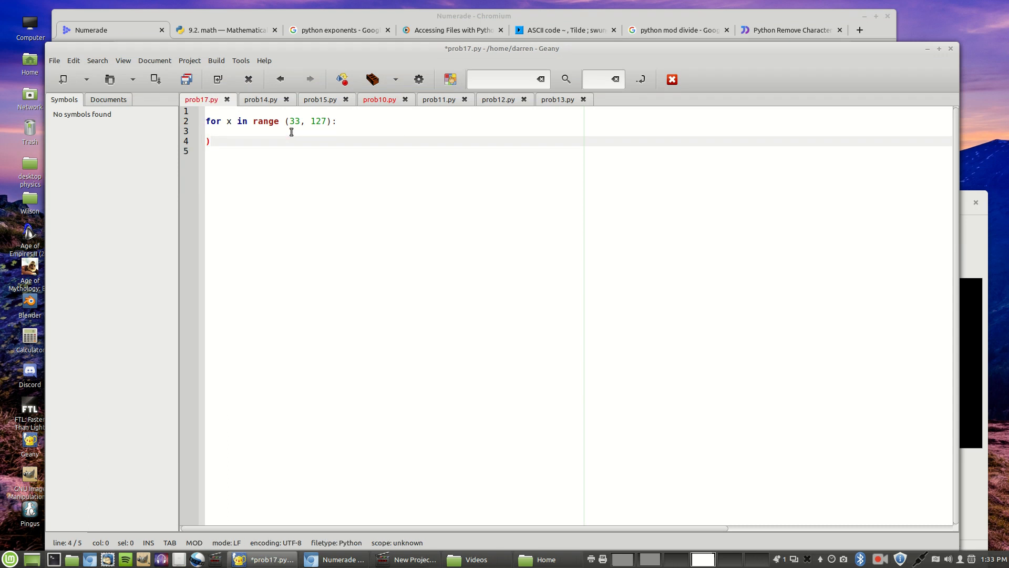
key(BackSpace)
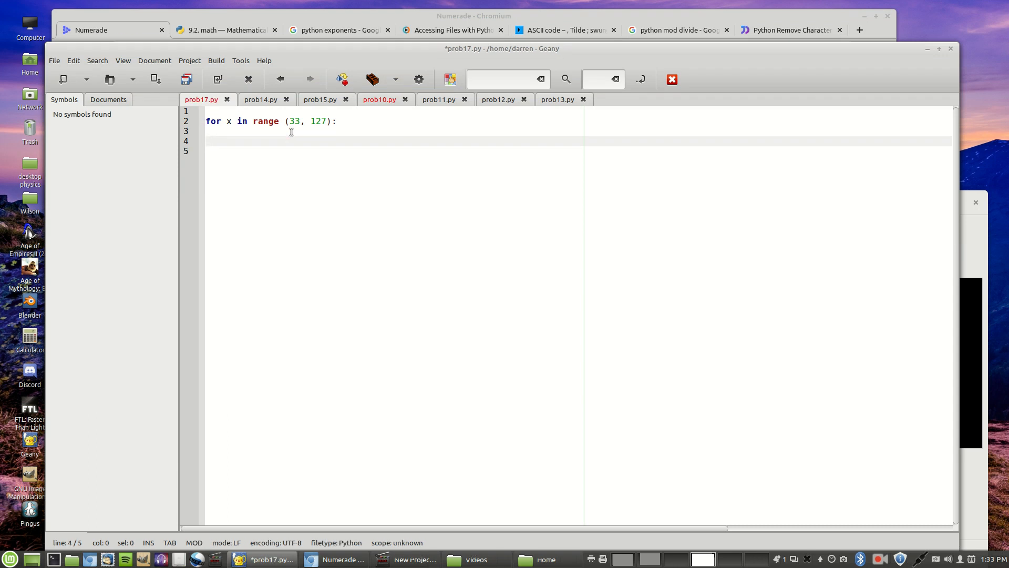
click(334, 121)
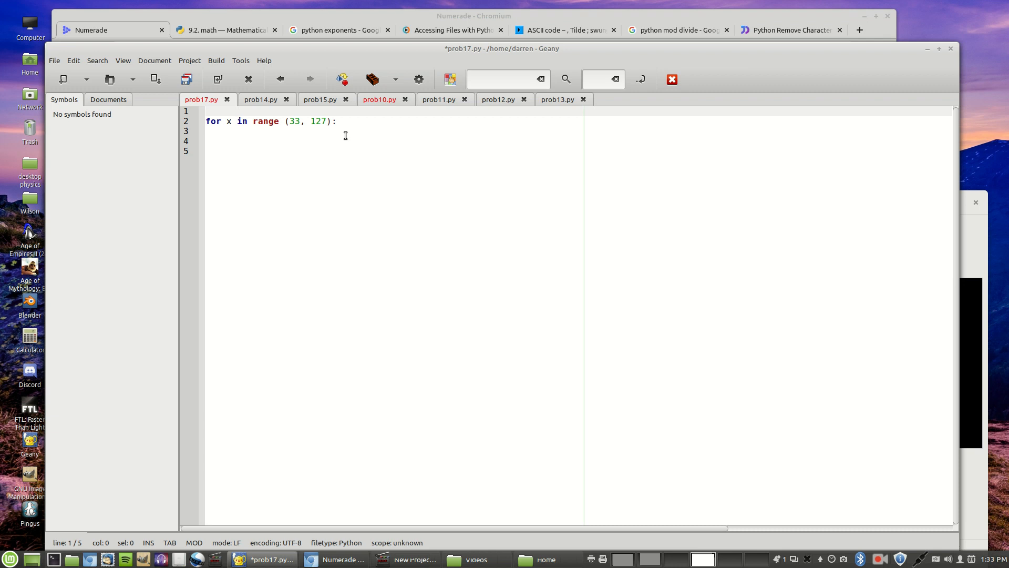
Declare the empty string variable 'charString' above the loop header
text(char)
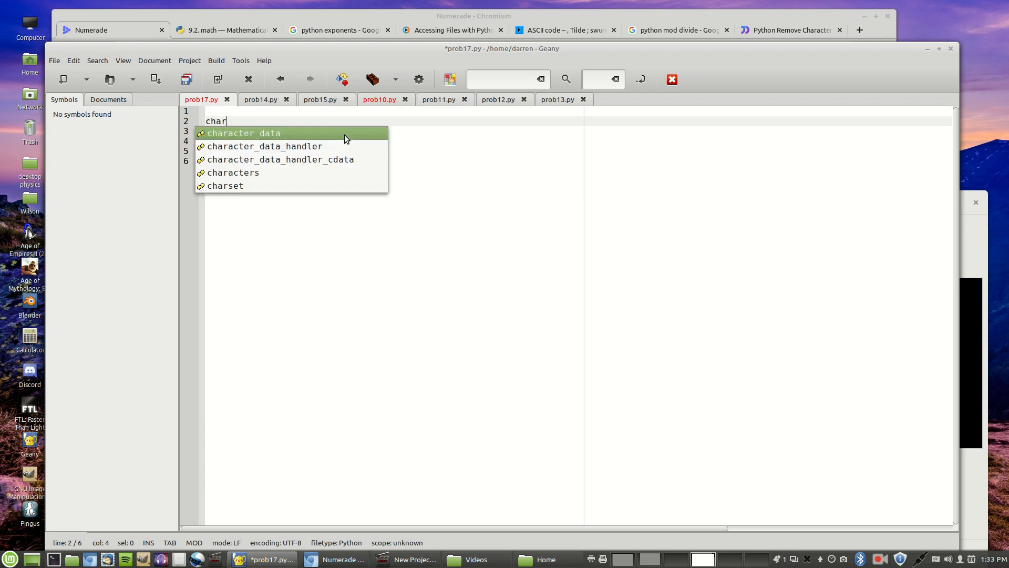
text(String = ")
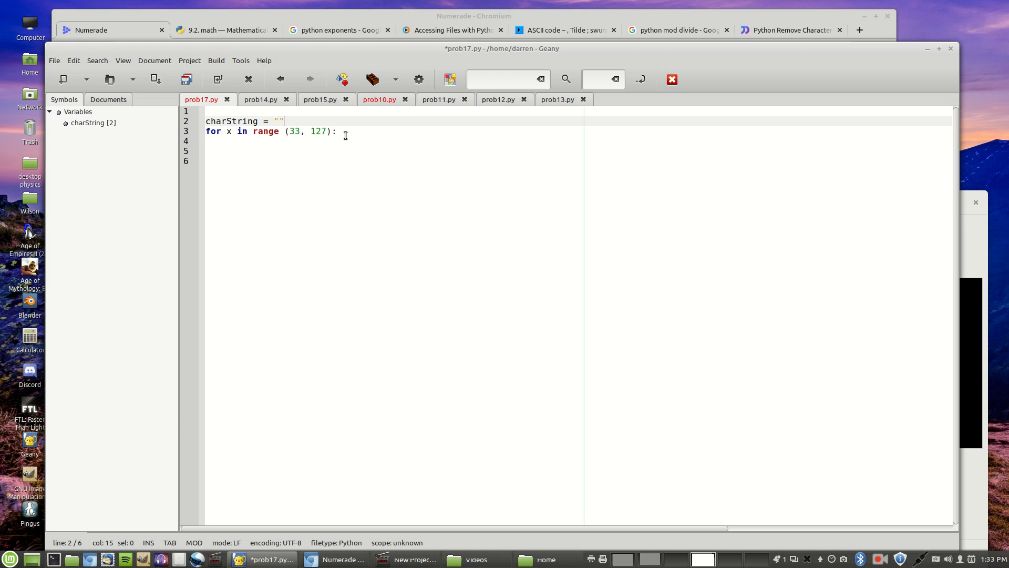
mouse_move(349, 133)
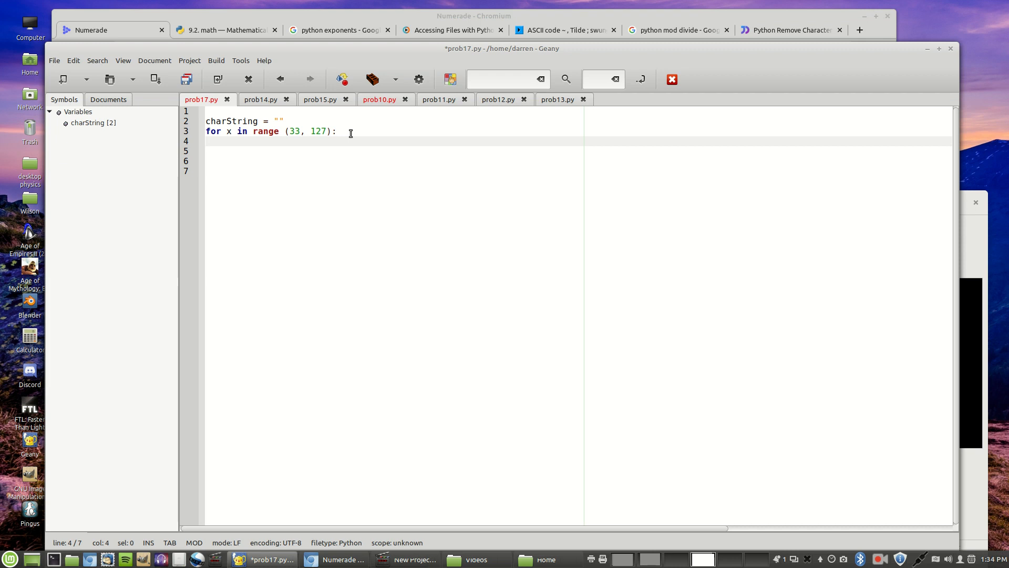
Make the loop body 'charString += chr(x) + " "' and leave room below the loop
text(charString)
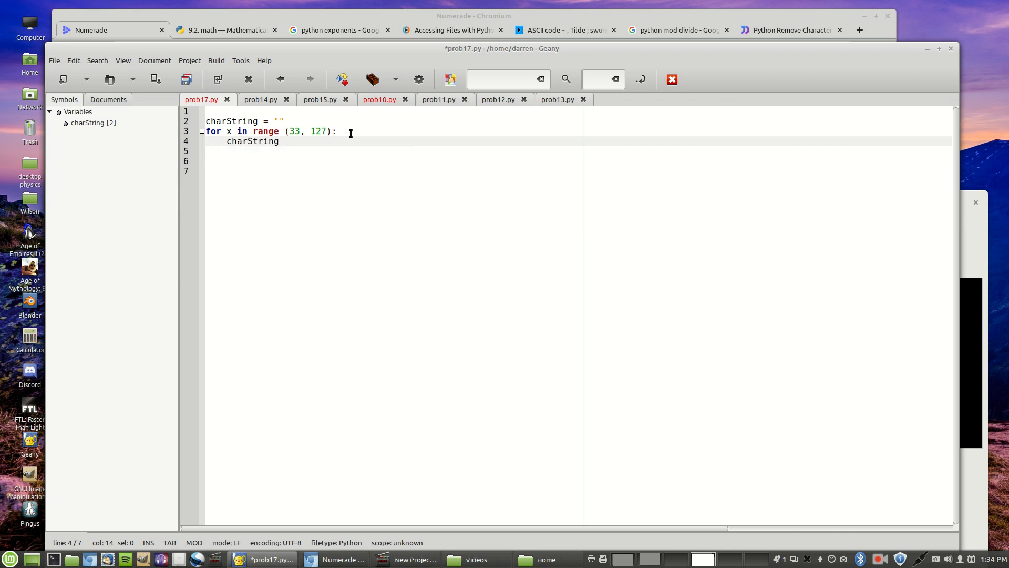
text(+)
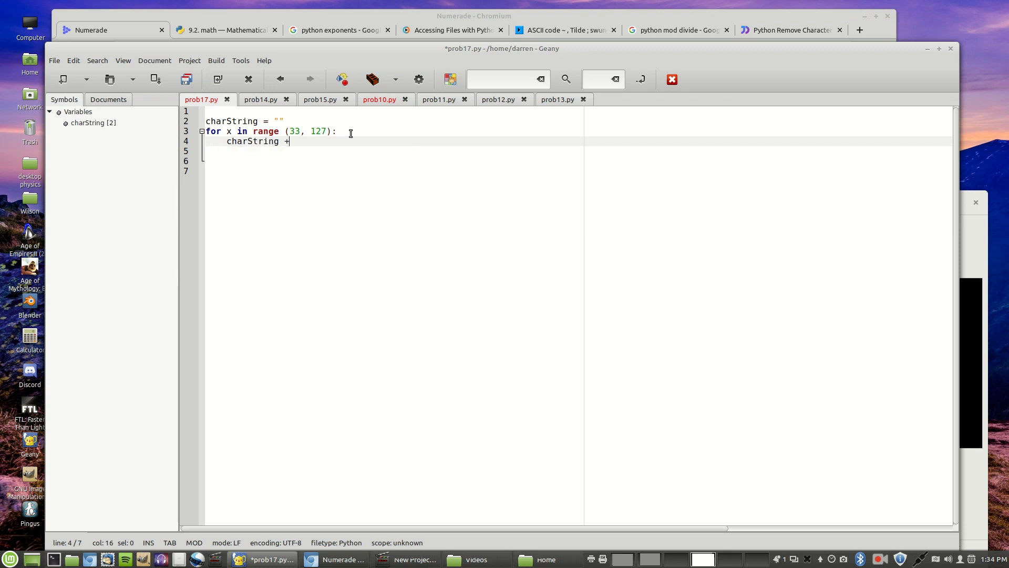
text(=)
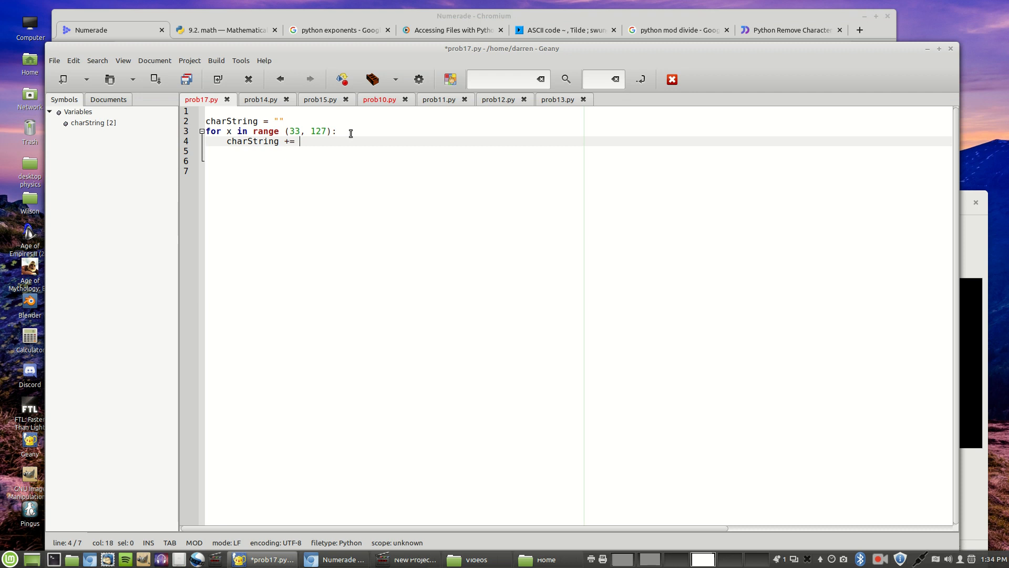
text(c)
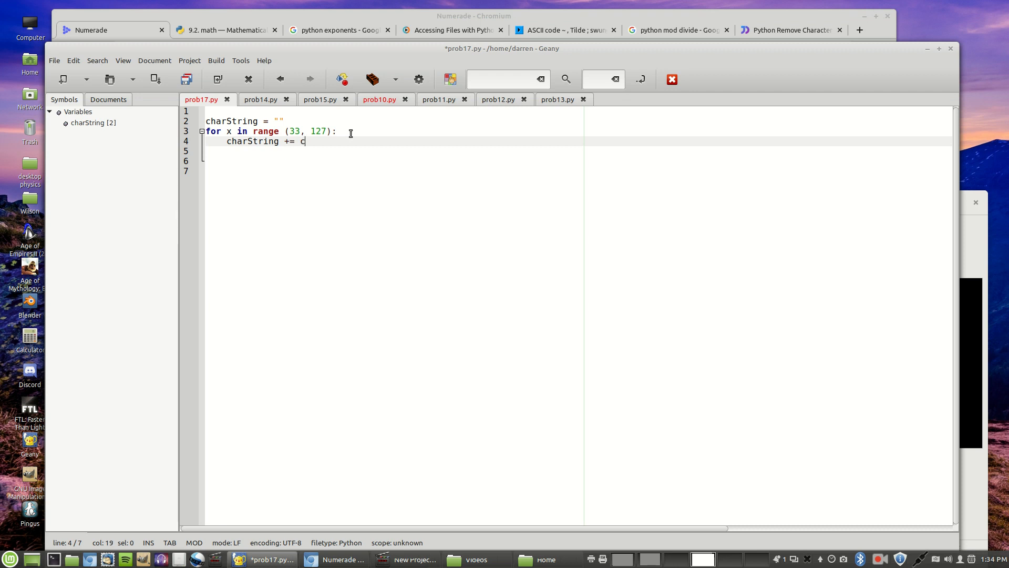
text(hr()
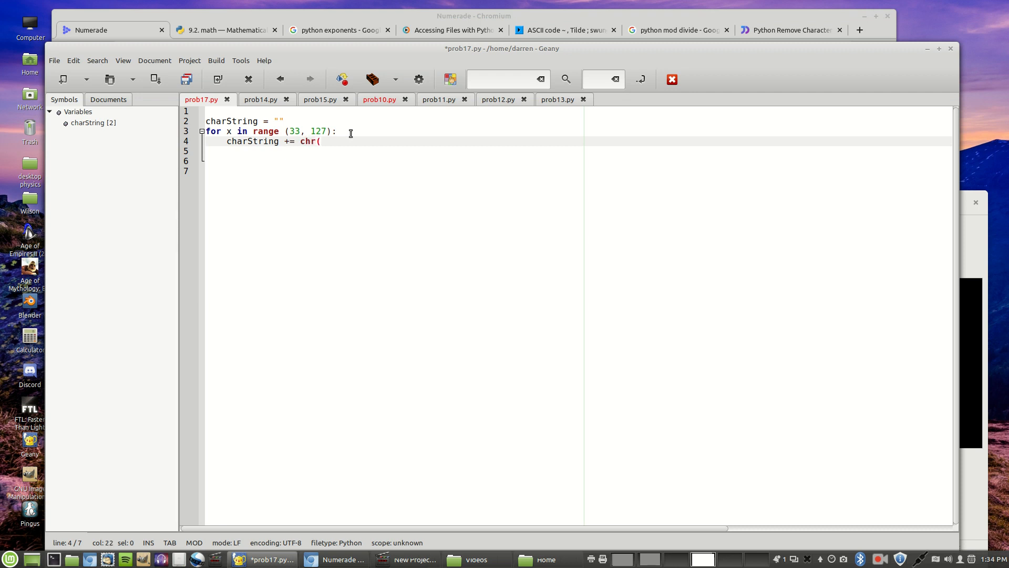
text(x)
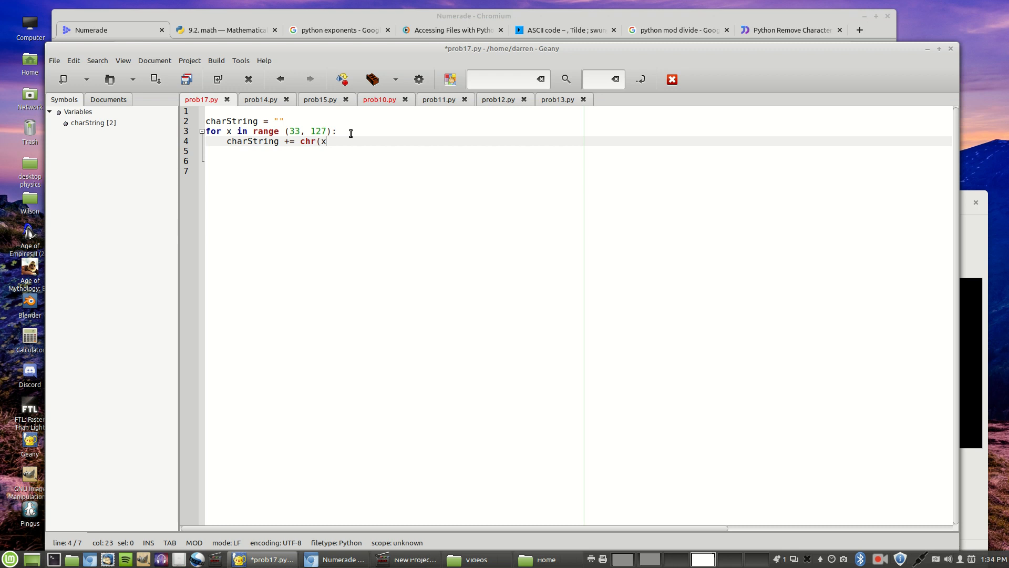
text() +)
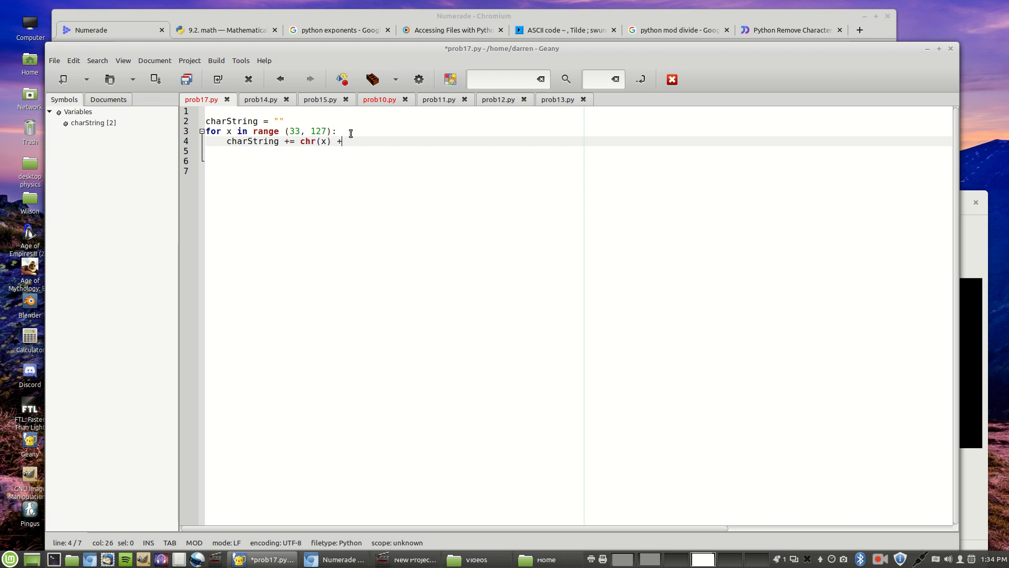
text(" ")
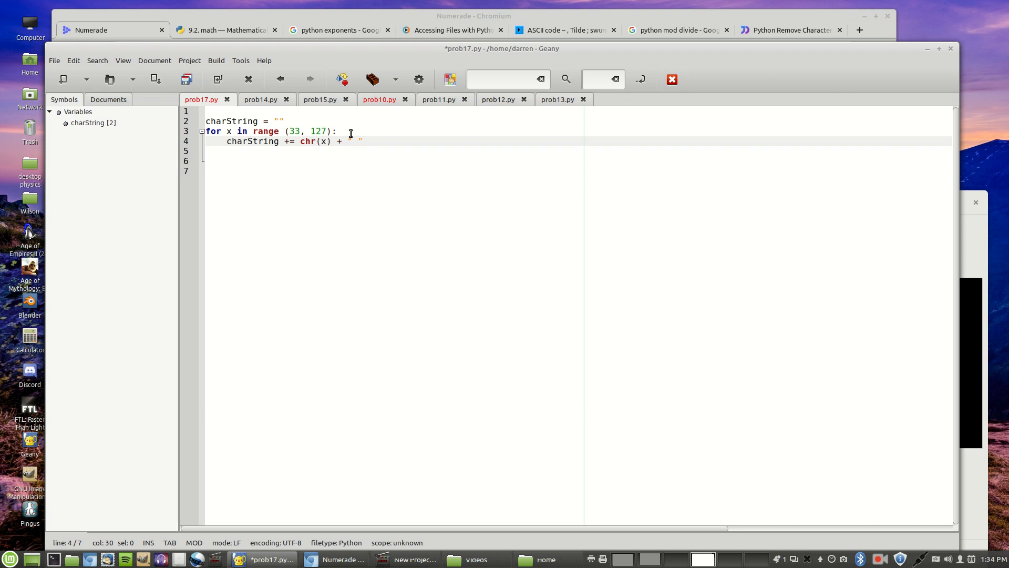
key(Return)
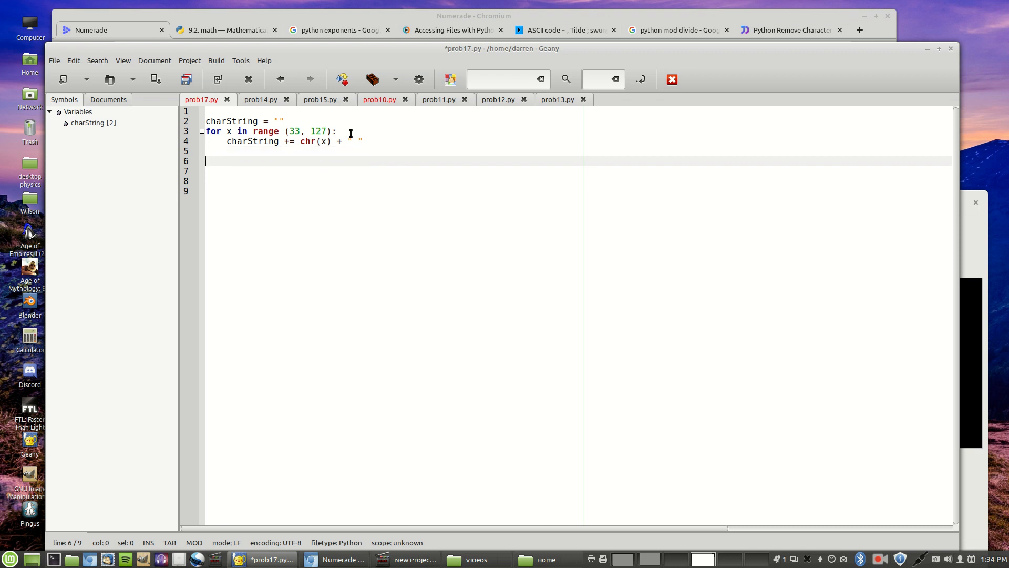
Add 'print charString' after the loop and save prob17.py
text(print)
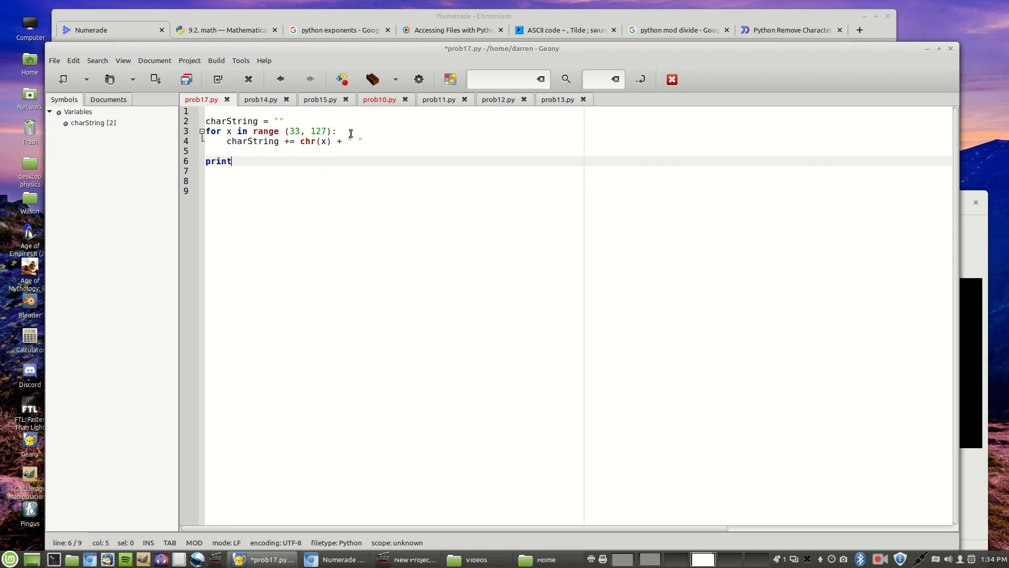
text(charString)
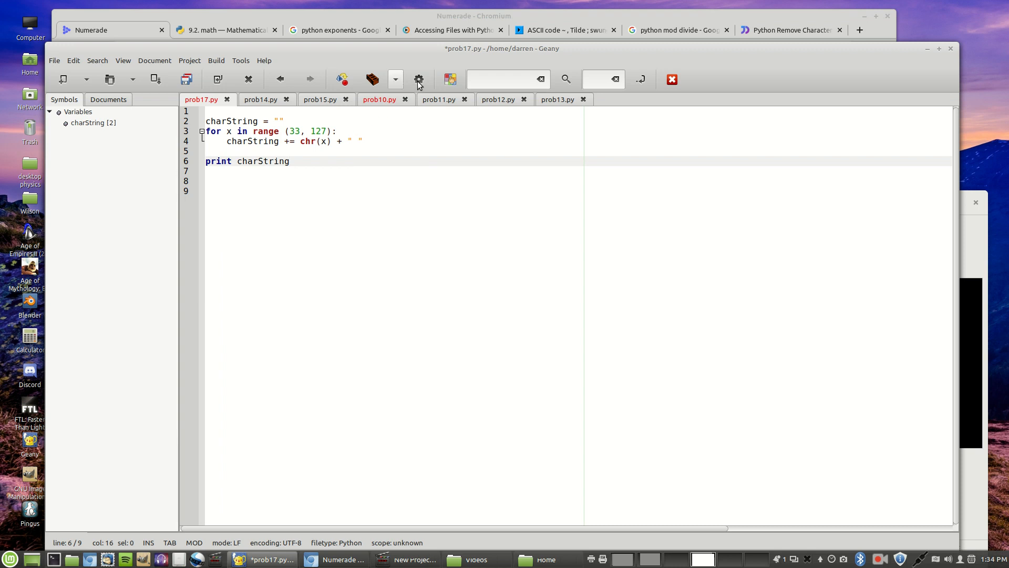
click(449, 79)
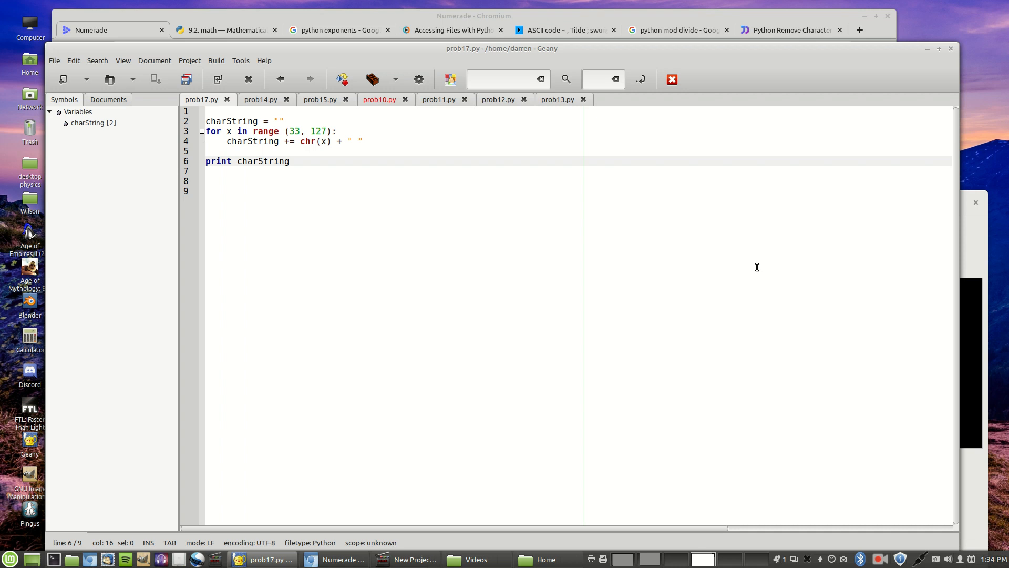
Add a 'num = 0' counter on the first line, above charString and the loop
click(212, 121)
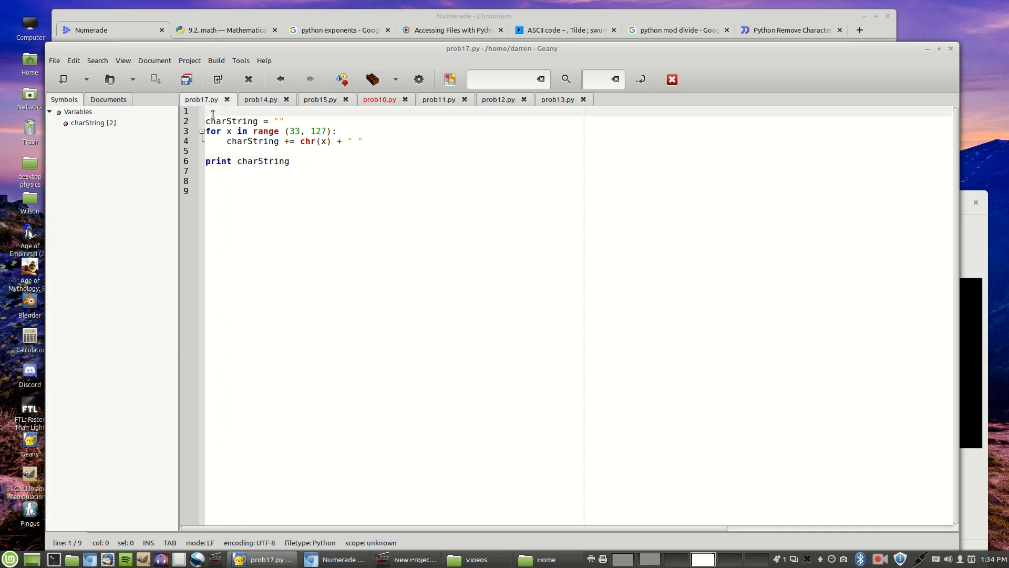
text(n)
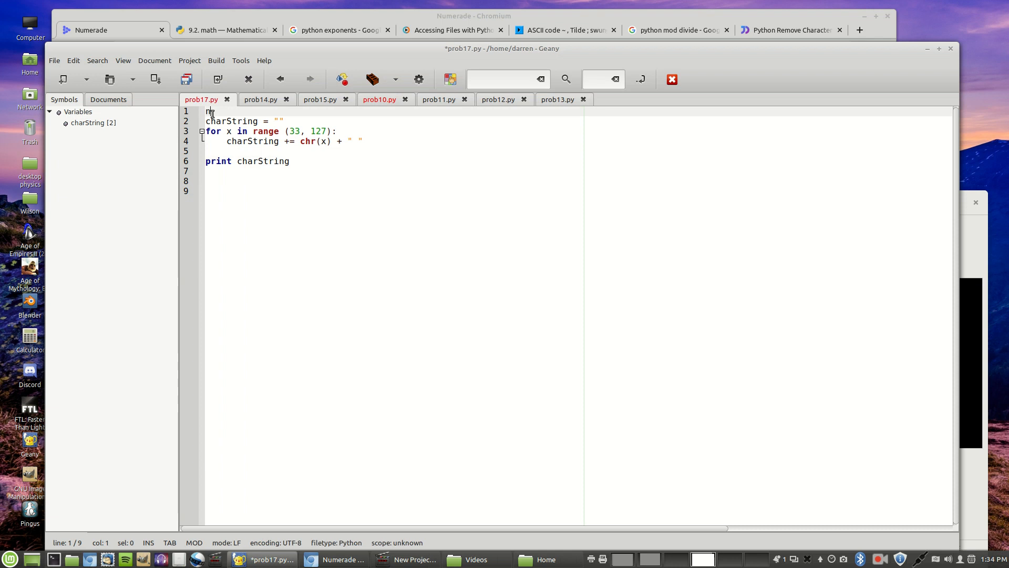
text(um)
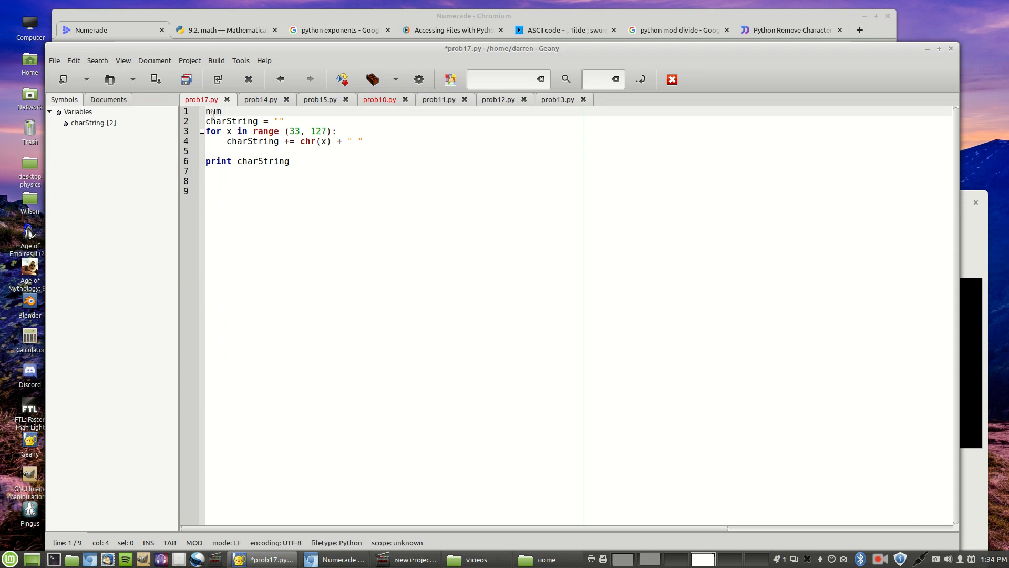
text(= 0)
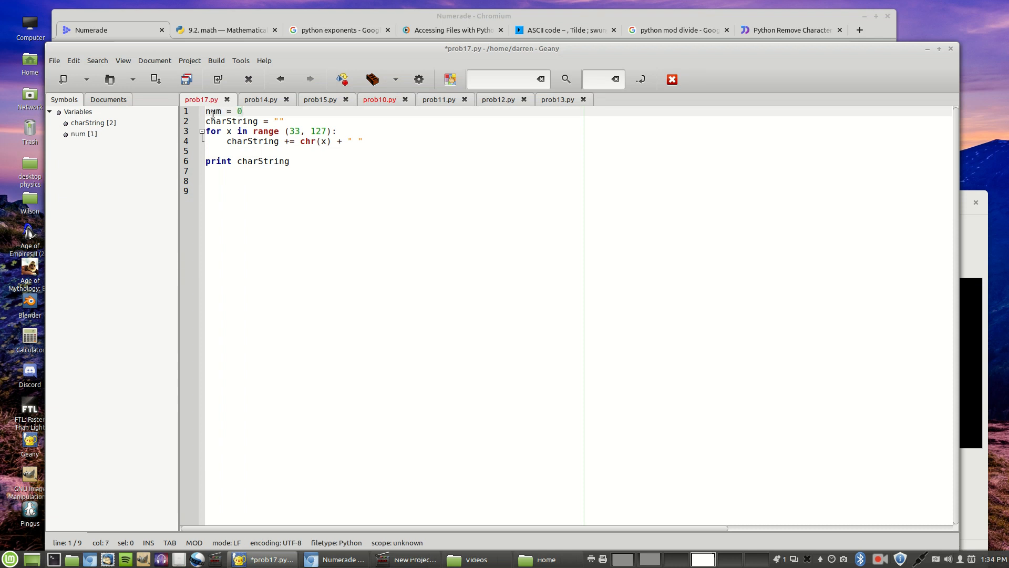
mouse_move(290, 121)
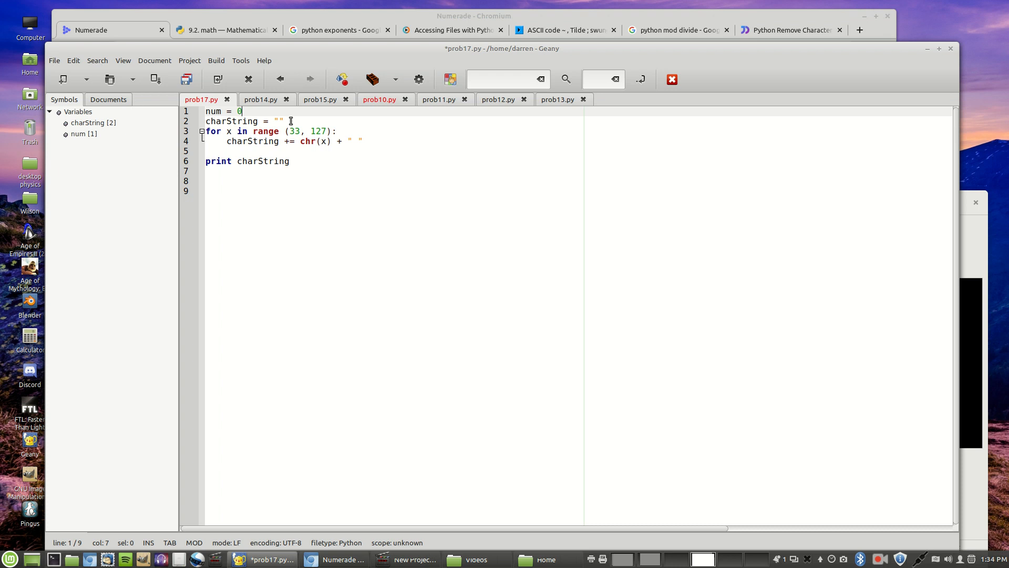
key(Return)
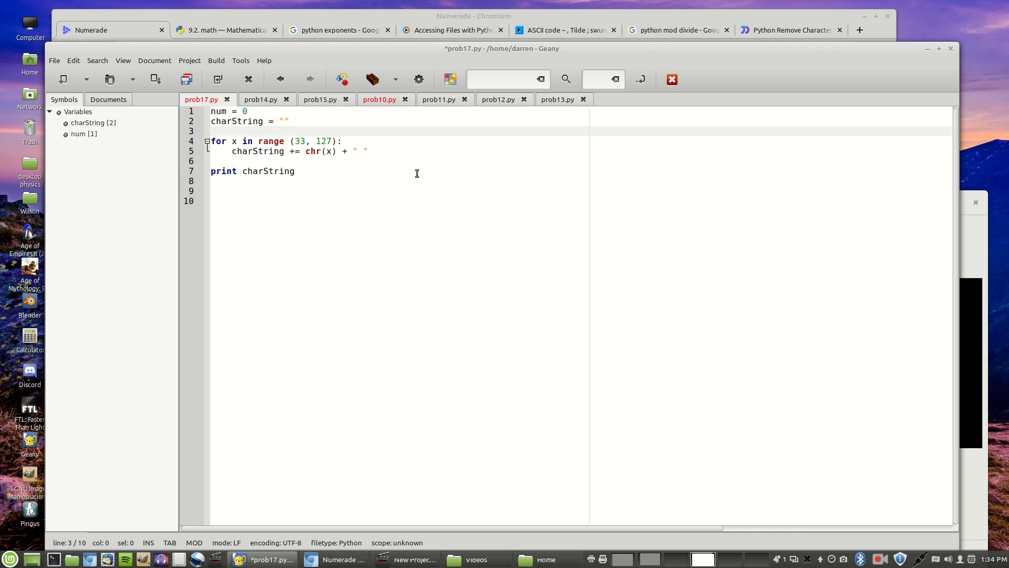
Start an 'if num == 10' check on new lines inside the loop body
click(388, 150)
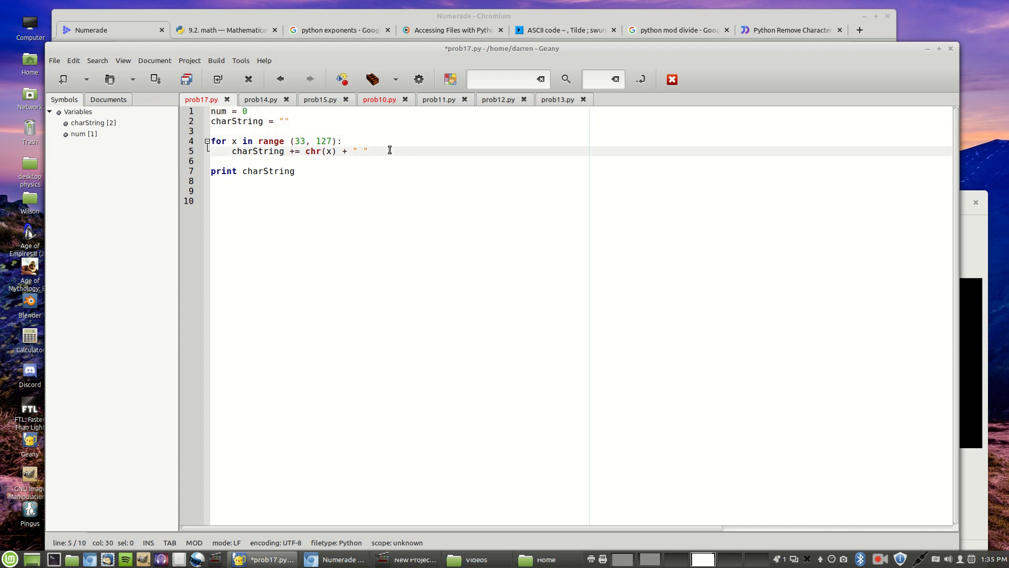
key(Return)
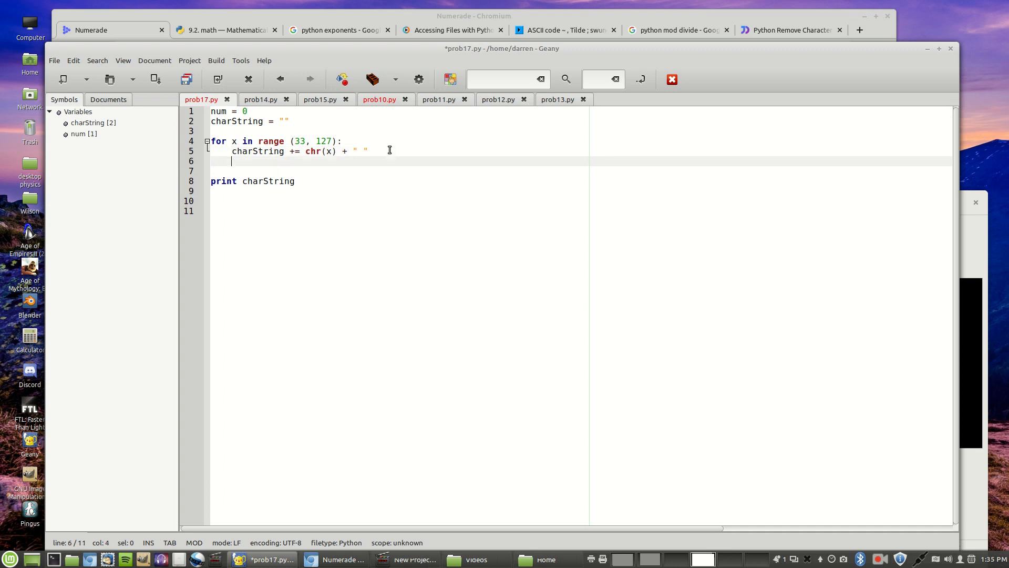
key(Return)
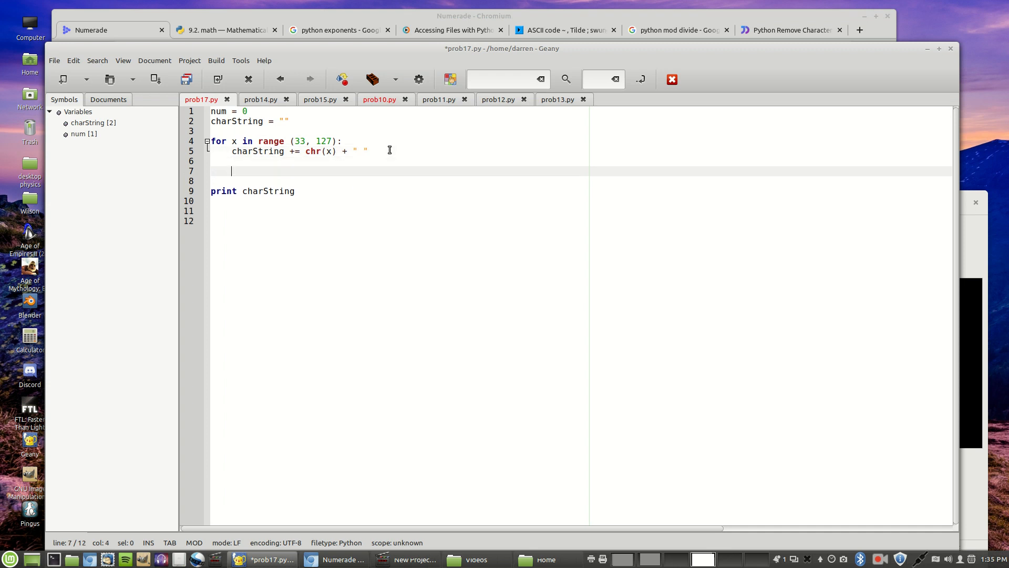
text(if)
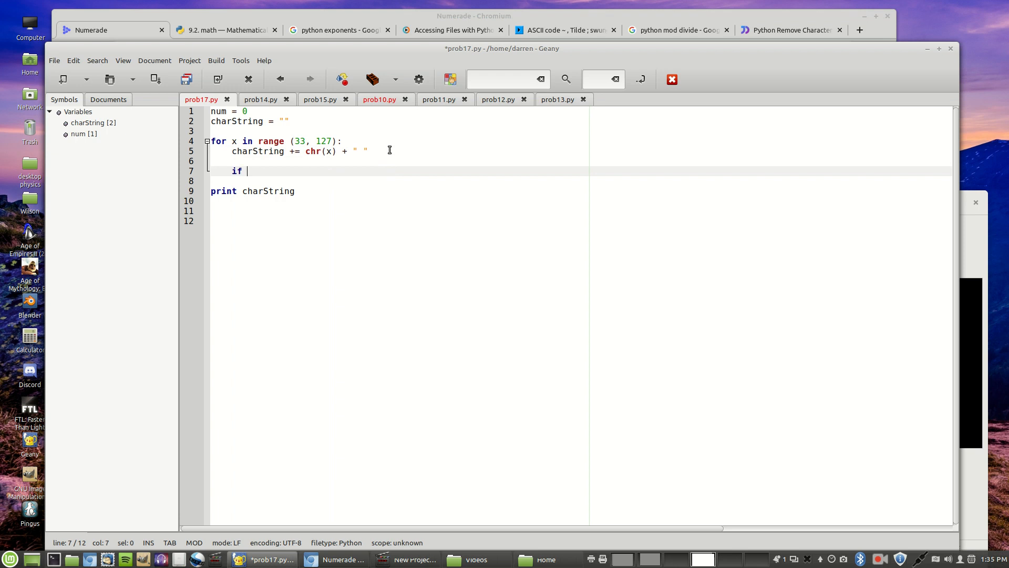
text(num ==)
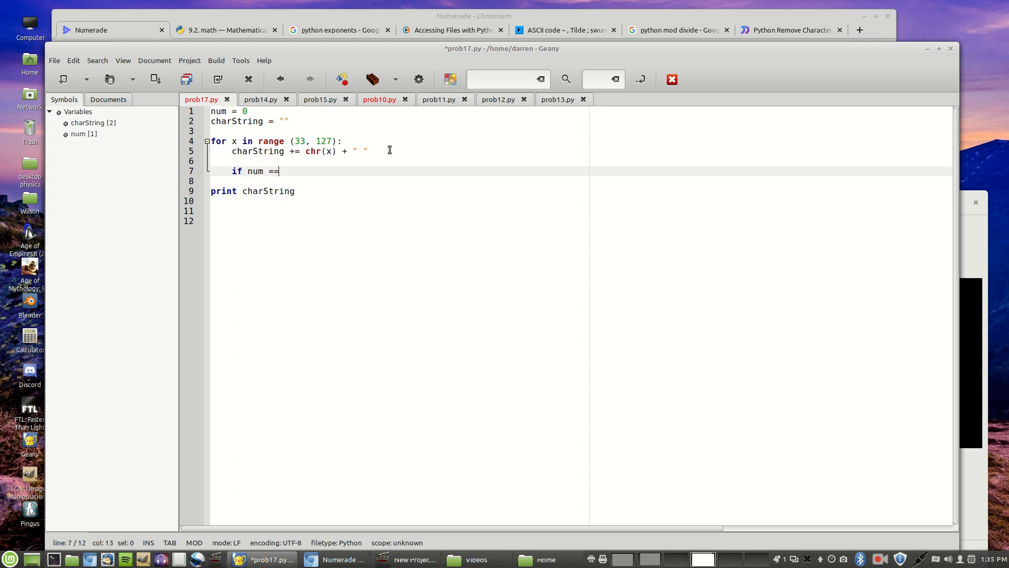
text(10)
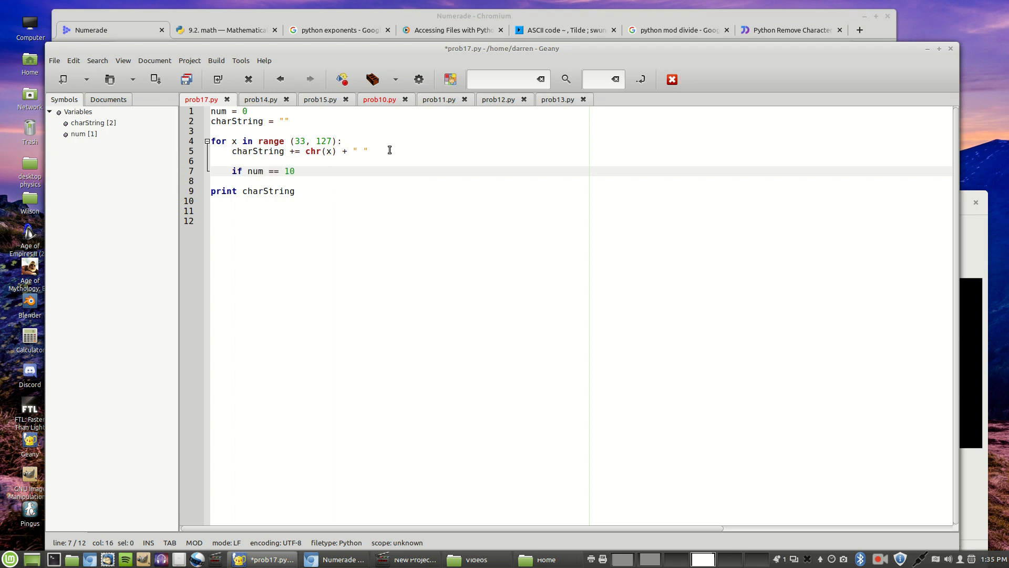
Finish the if header with ':' and add 'num += 1' to count characters in the loop
text(:)
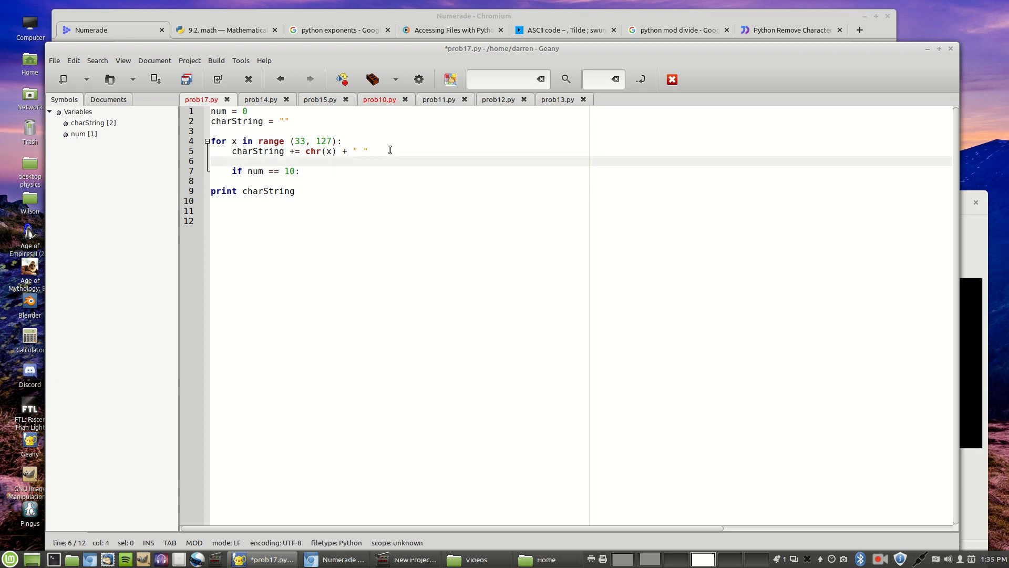
text(num +)
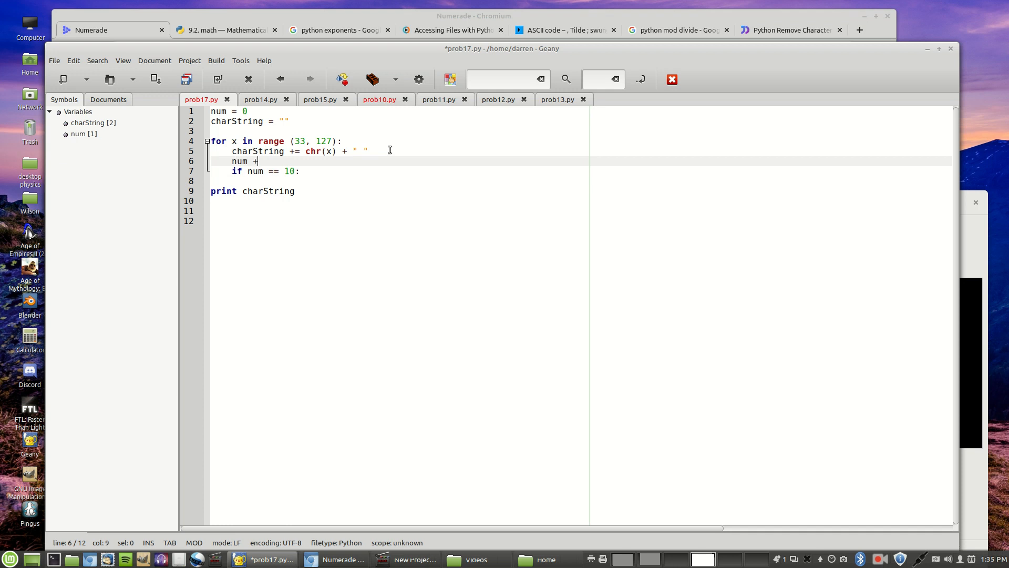
text(= 1)
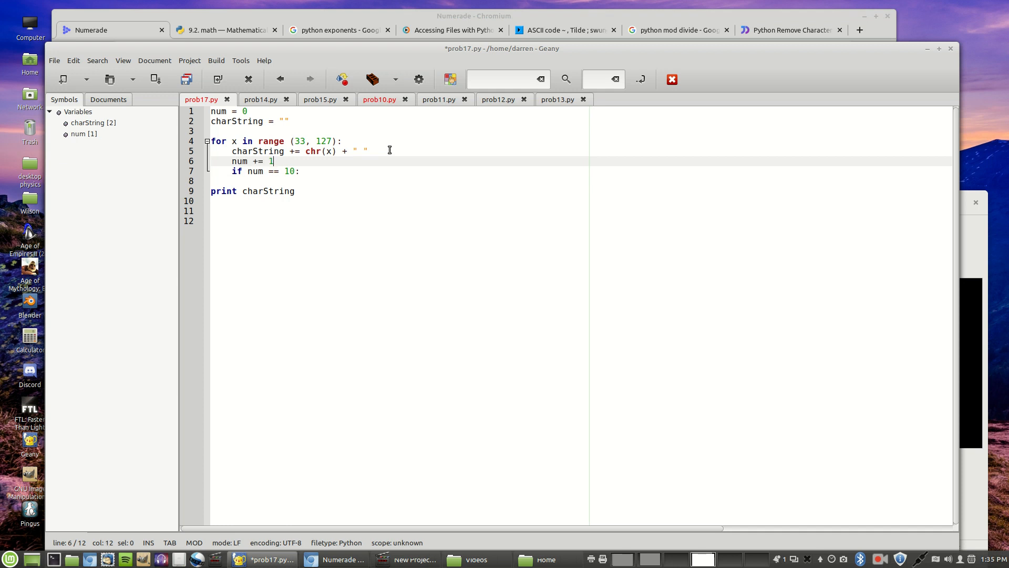
key(Return)
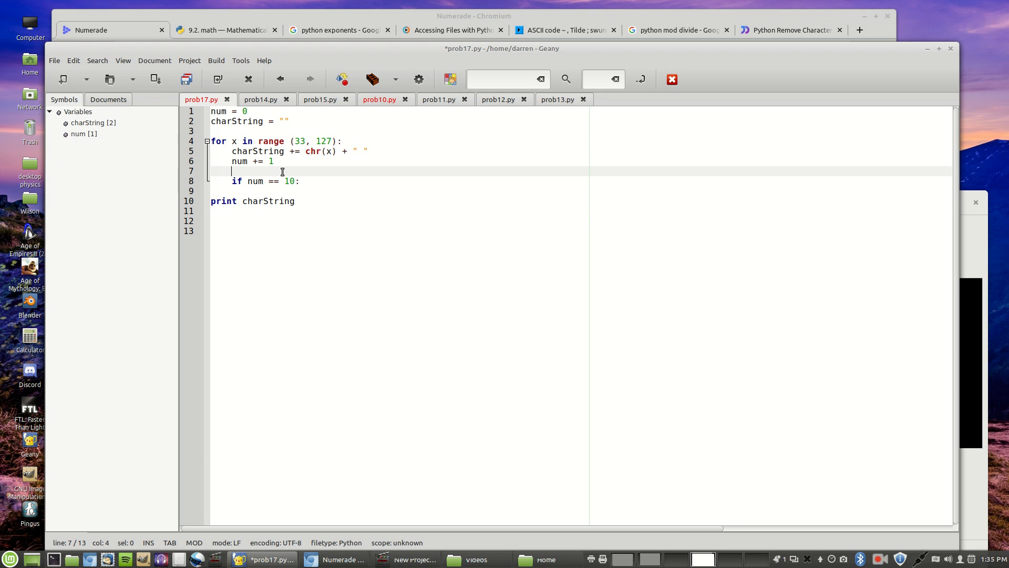
Inside the if block, print charString, reset num to 0 and clear charString to ""
click(299, 181)
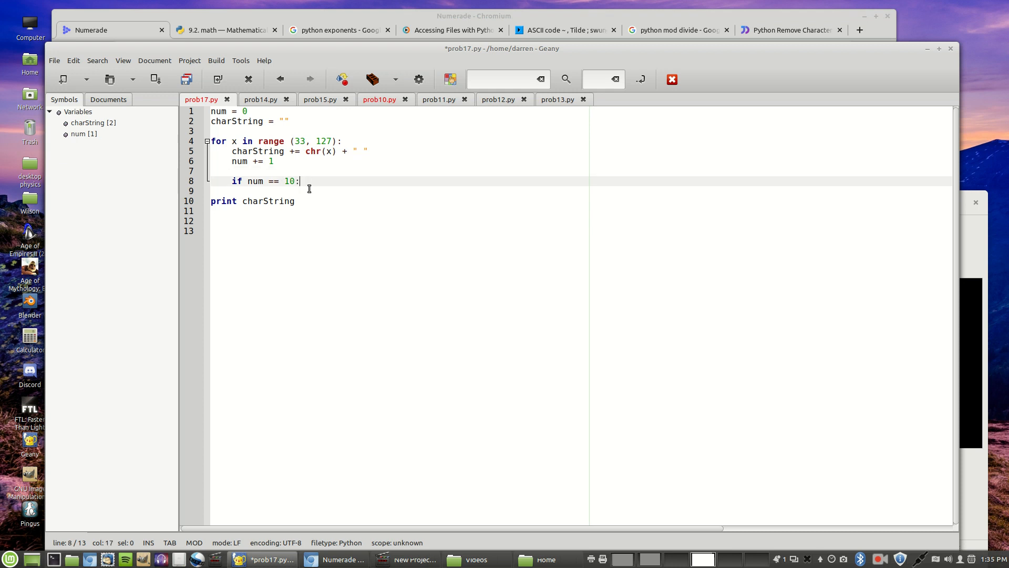
key(Return)
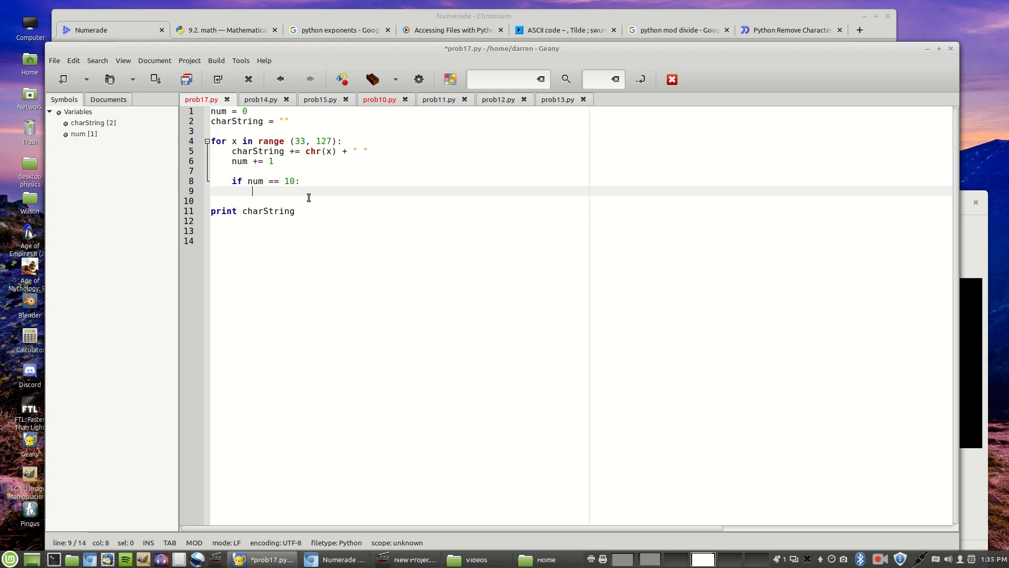
text(print)
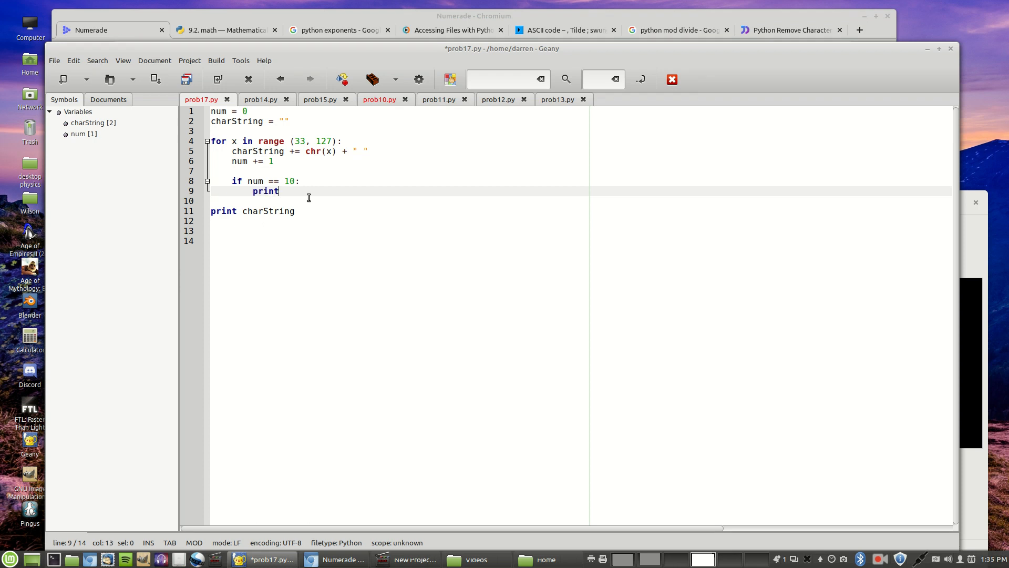
text(charString)
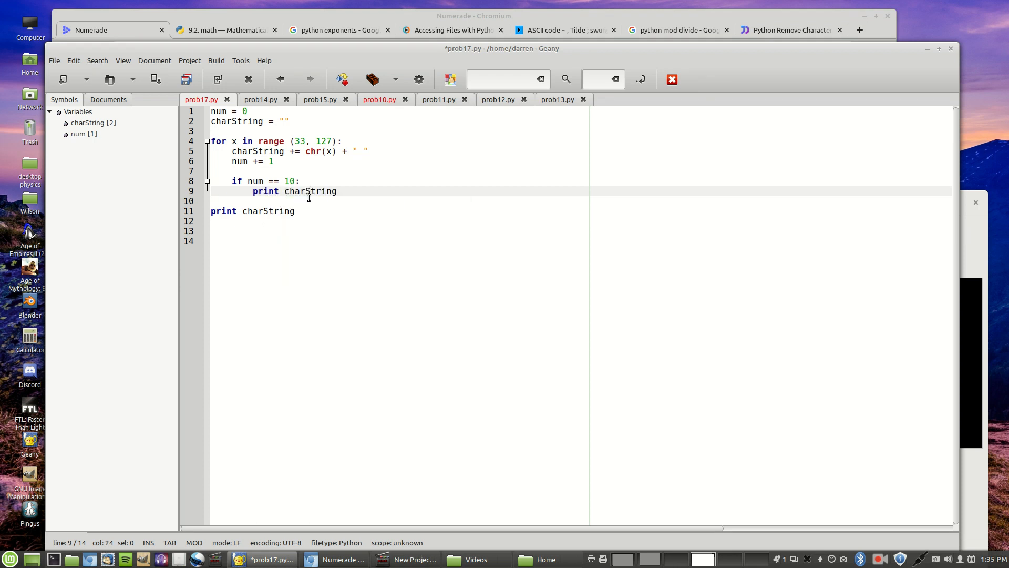
key(Return)
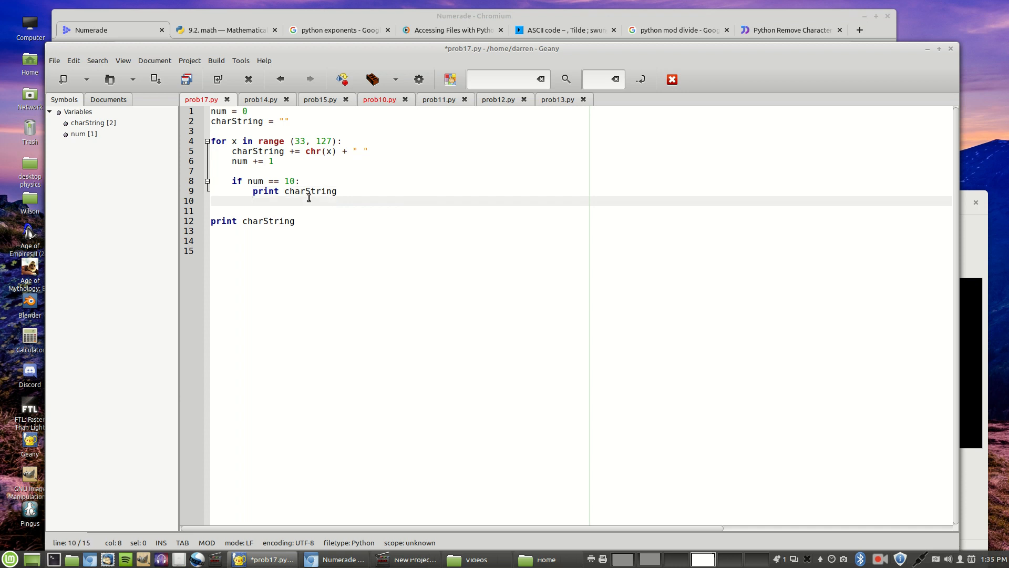
text(num = 0)
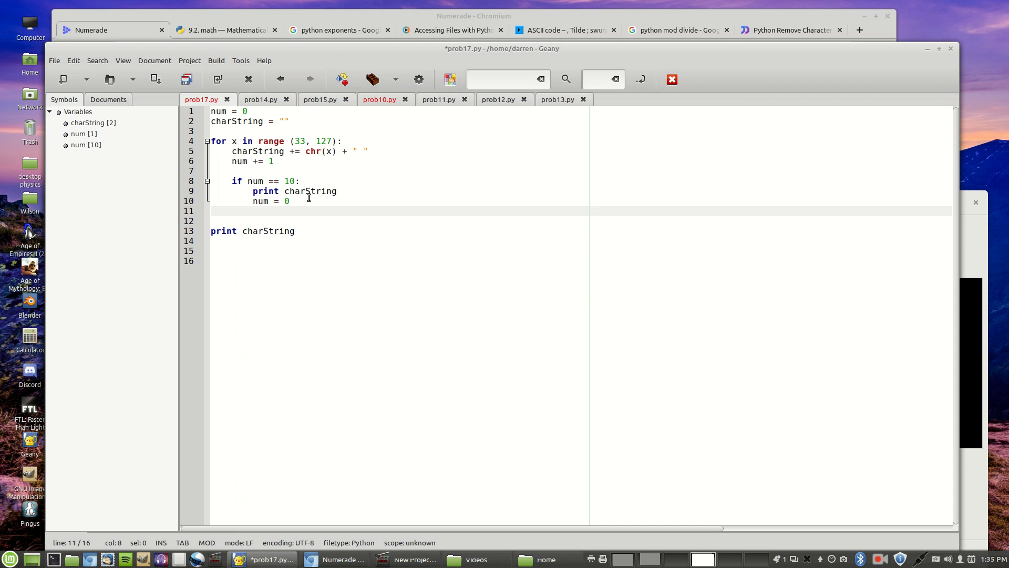
text(c)
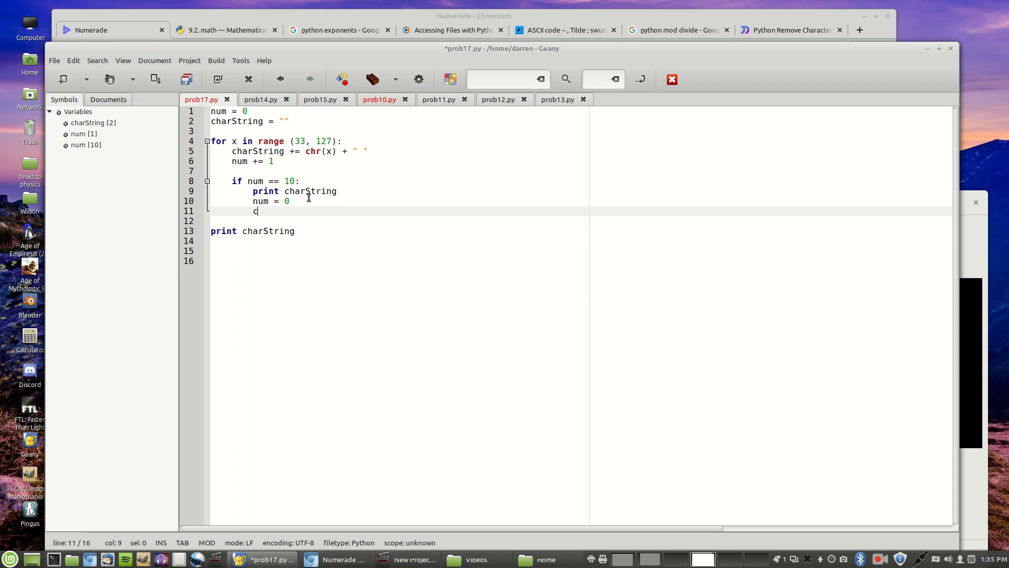
text(harString)
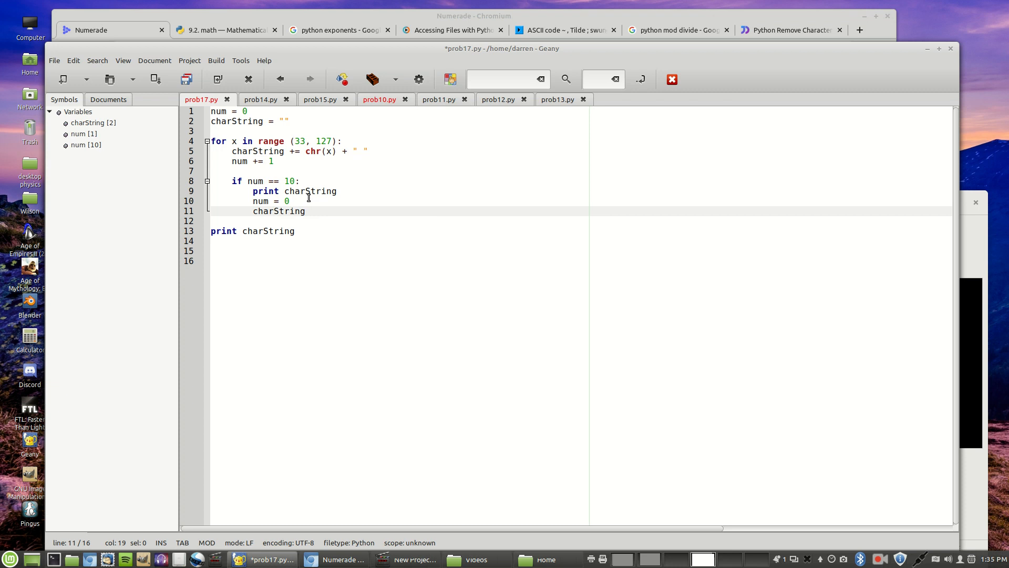
text(= "")
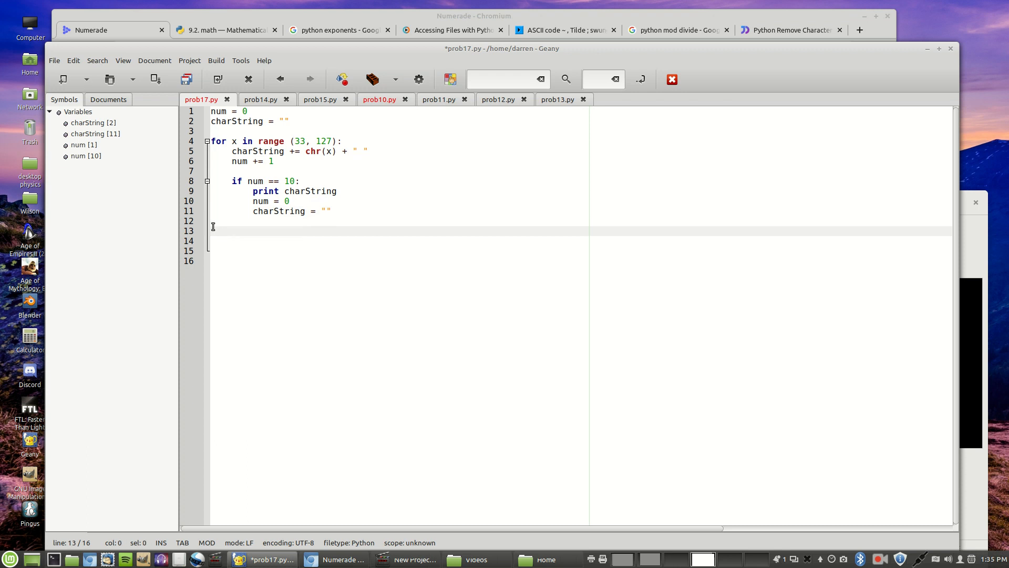
Save and run the script to print the characters in rows of ten
click(418, 79)
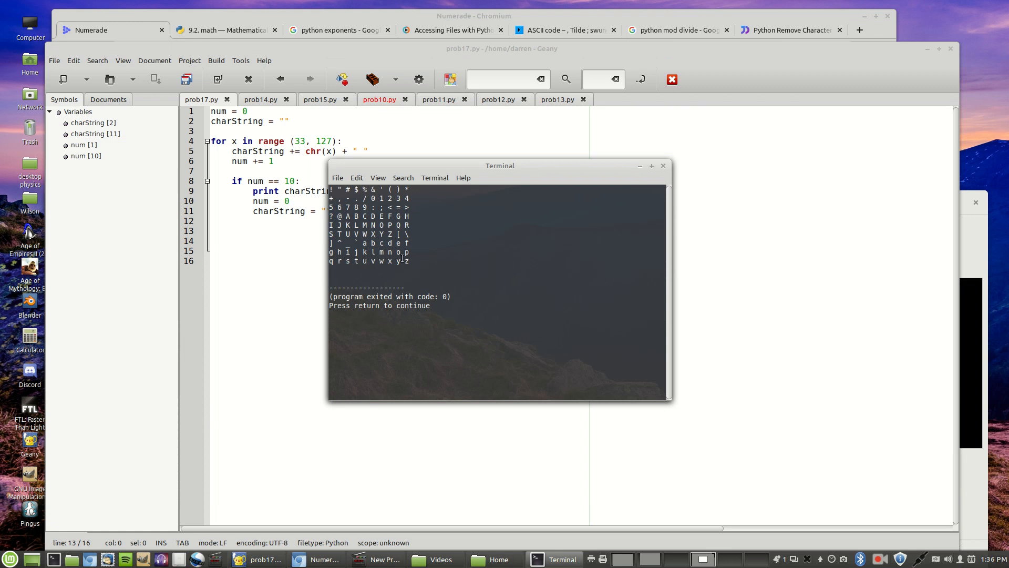
mouse_move(646, 214)
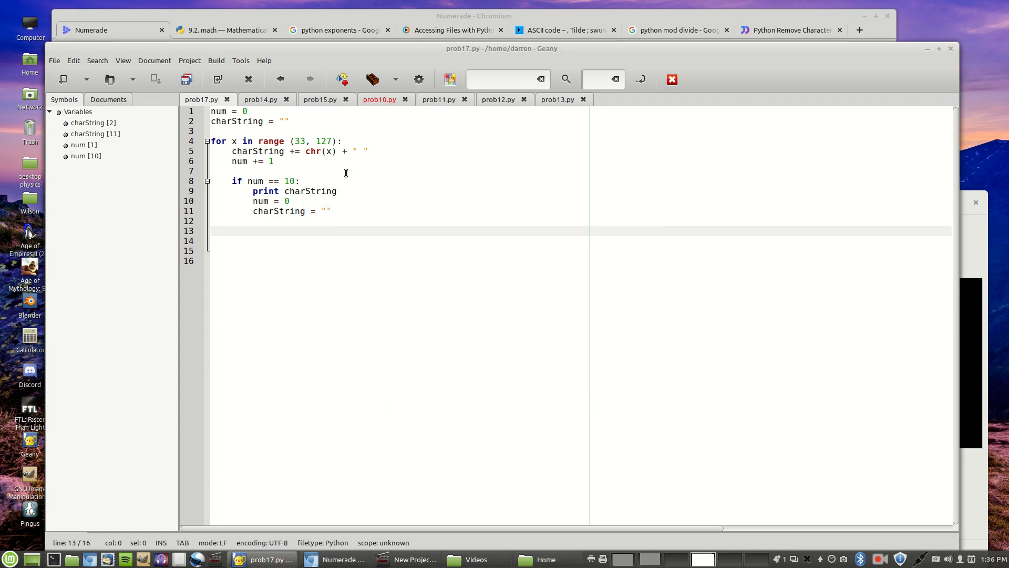
Add 'elif x == 126:' with an indented 'print charString' below the if block
click(249, 220)
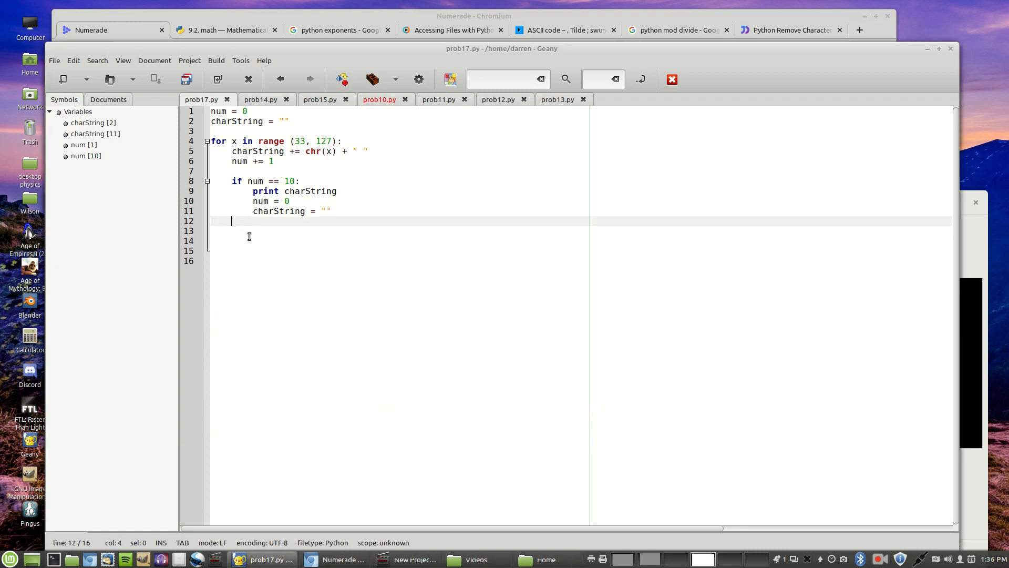
text(e)
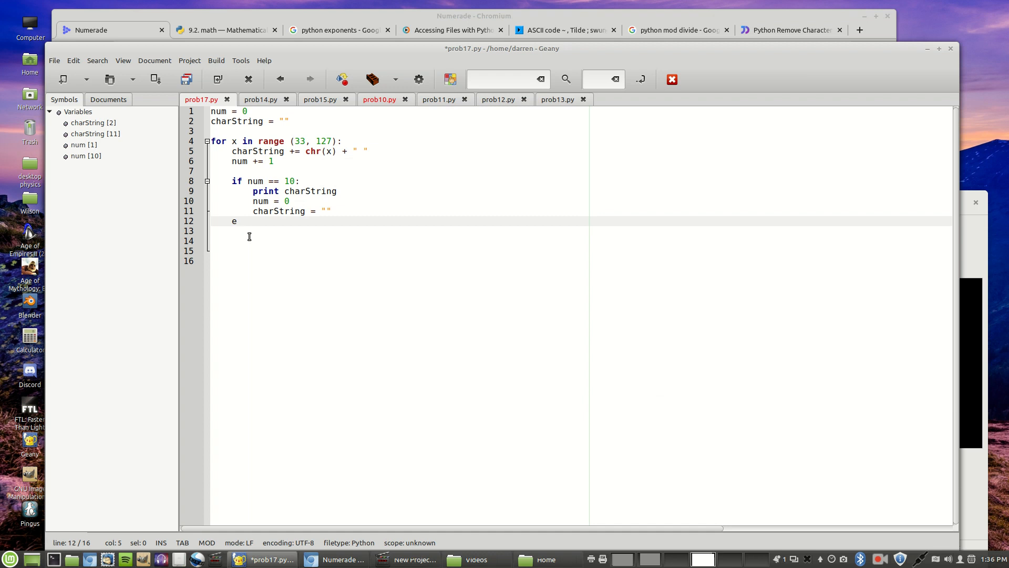
text(lif)
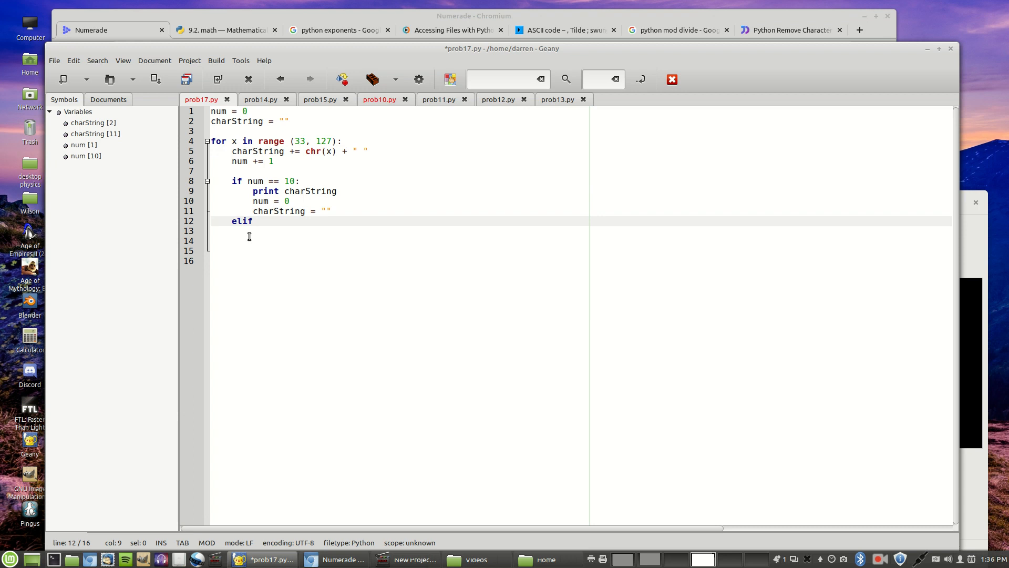
text(x ==)
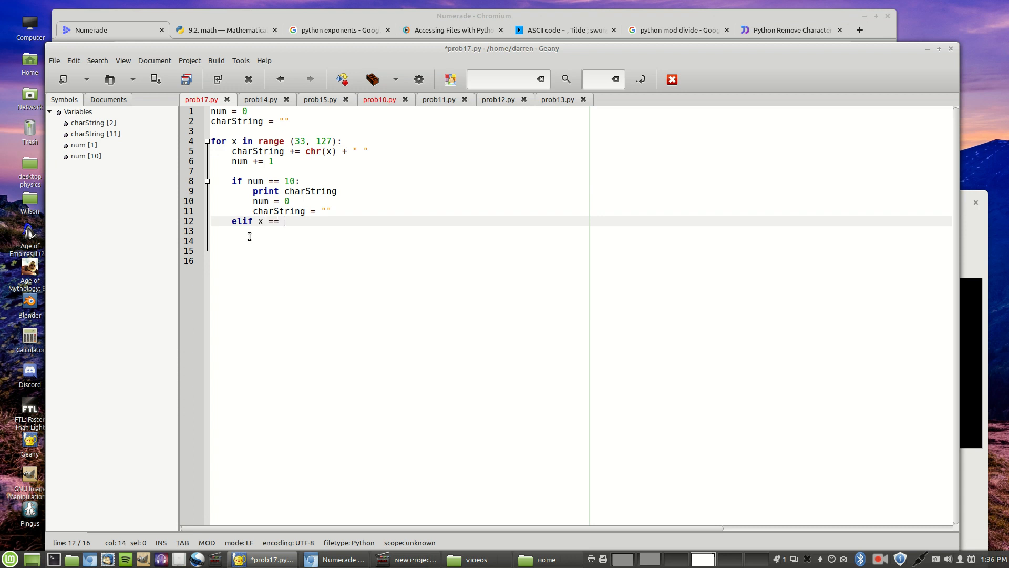
text(126:)
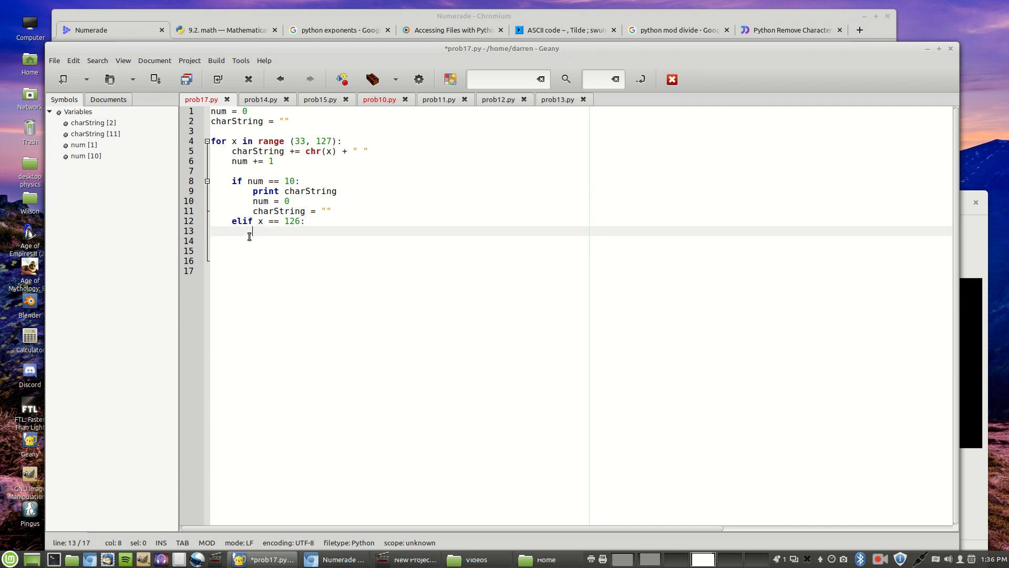
text(p)
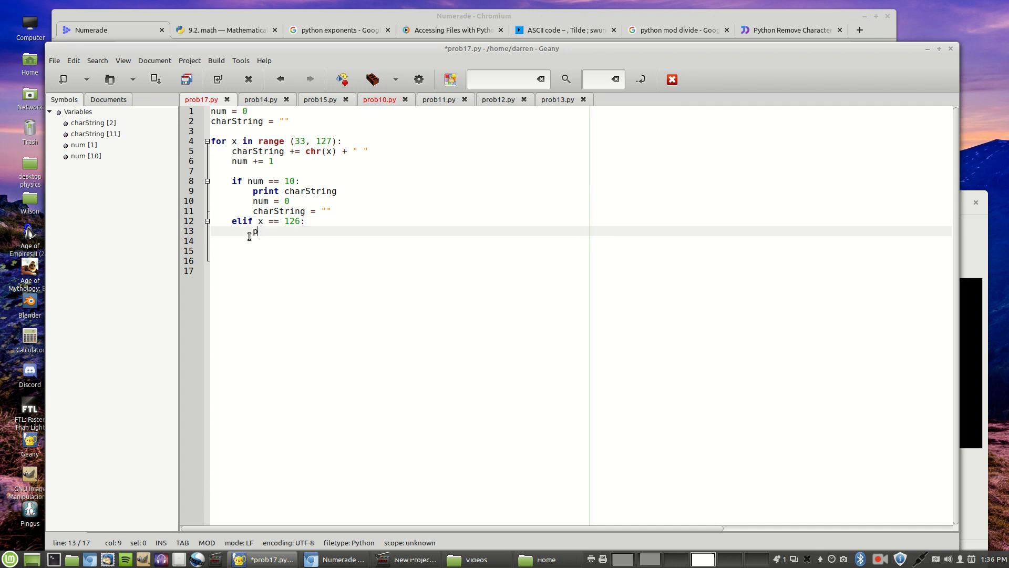
text(rint ch)
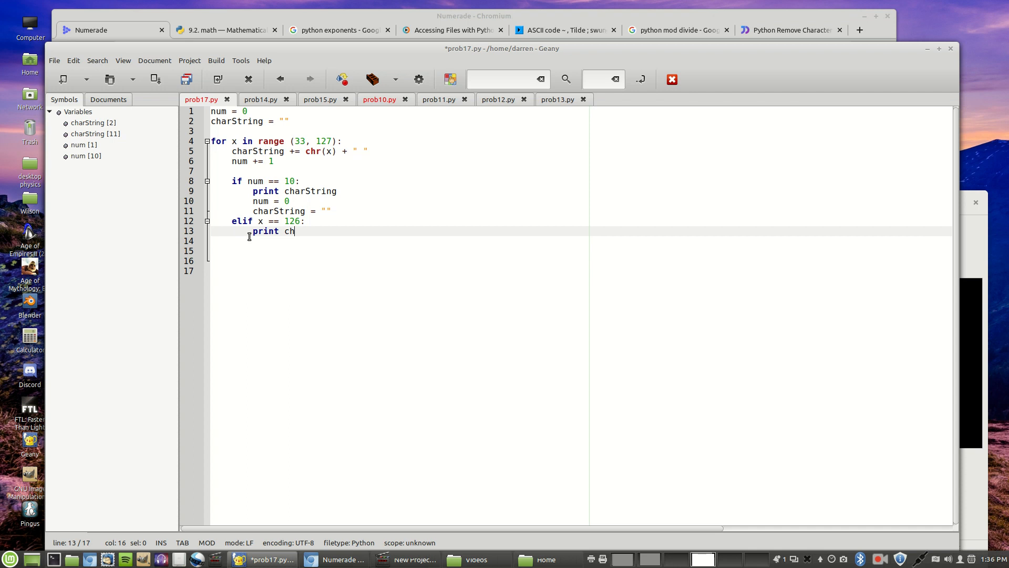
text(arString)
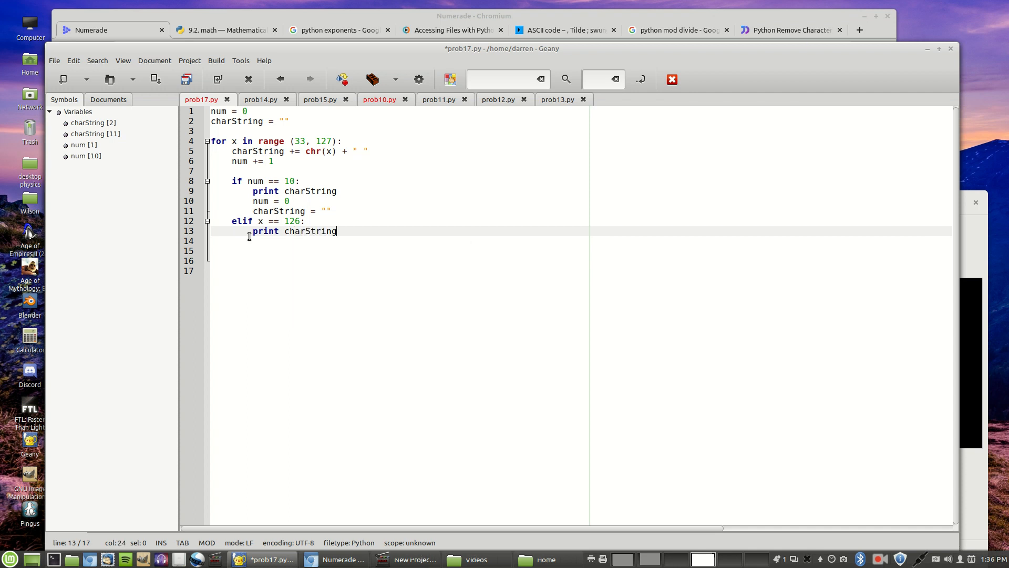
mouse_move(418, 79)
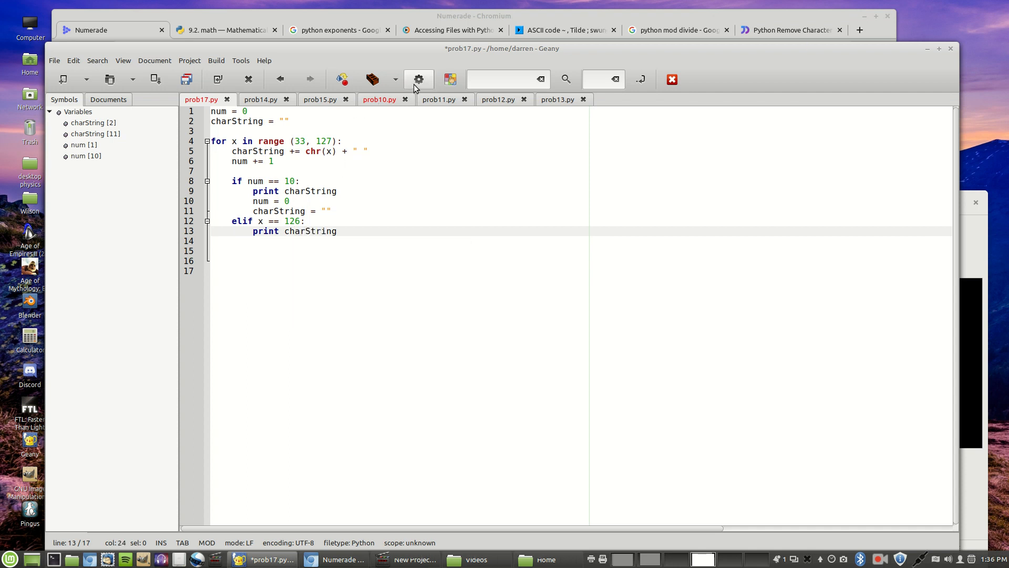
Execute the script so the terminal output ends with the final row { | } ~
click(418, 78)
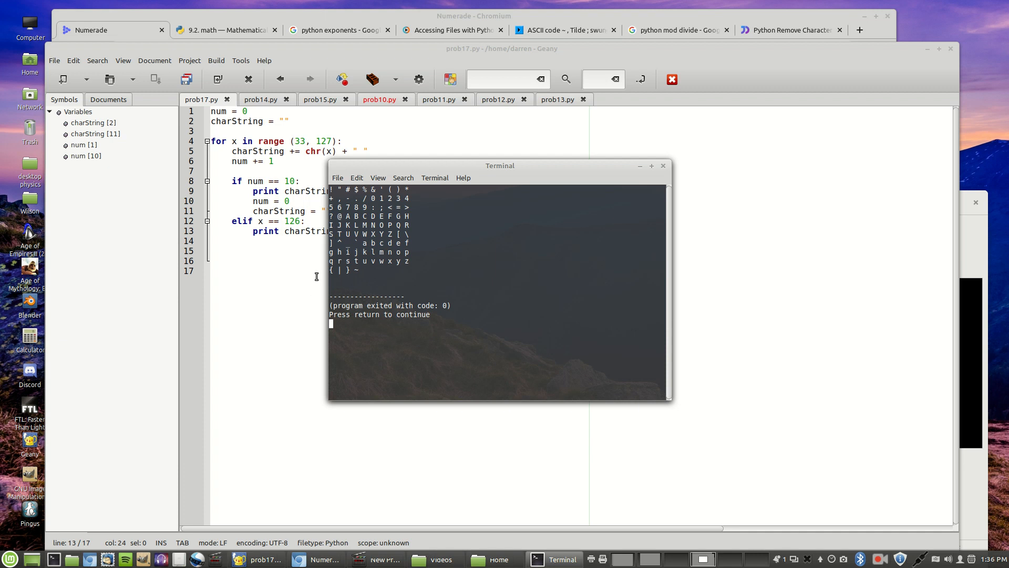
mouse_move(320, 273)
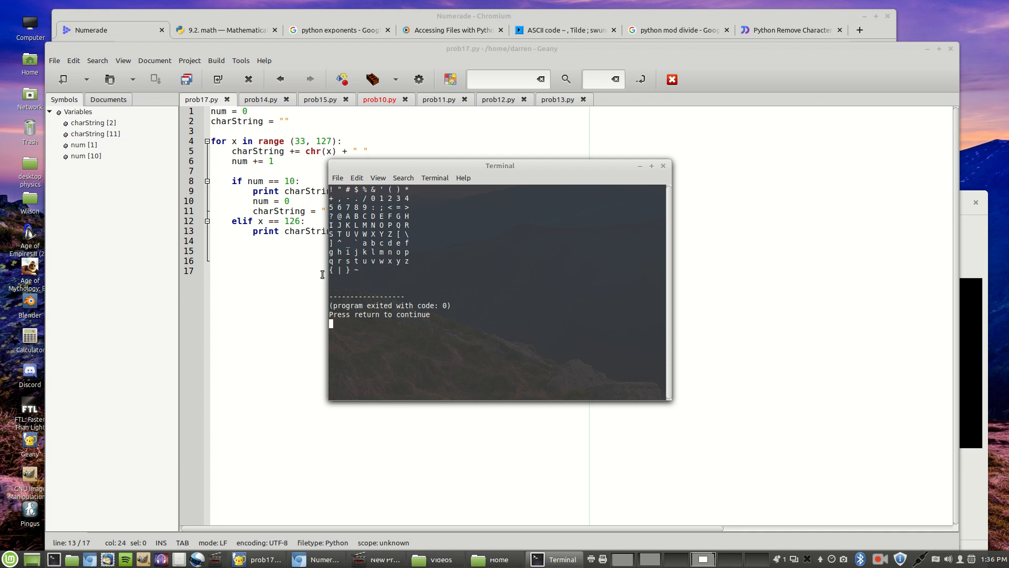